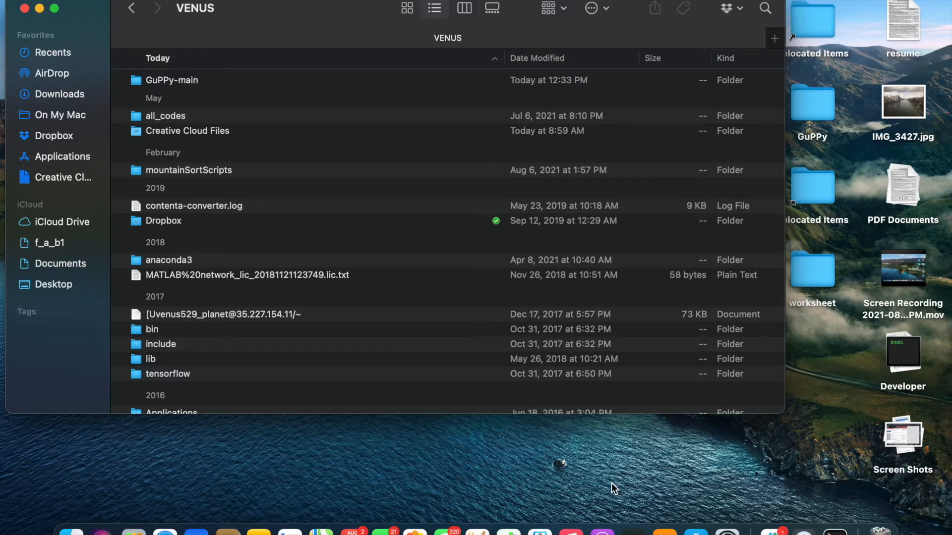
Open Terminal and activate the guppy conda environment
type("terminal")
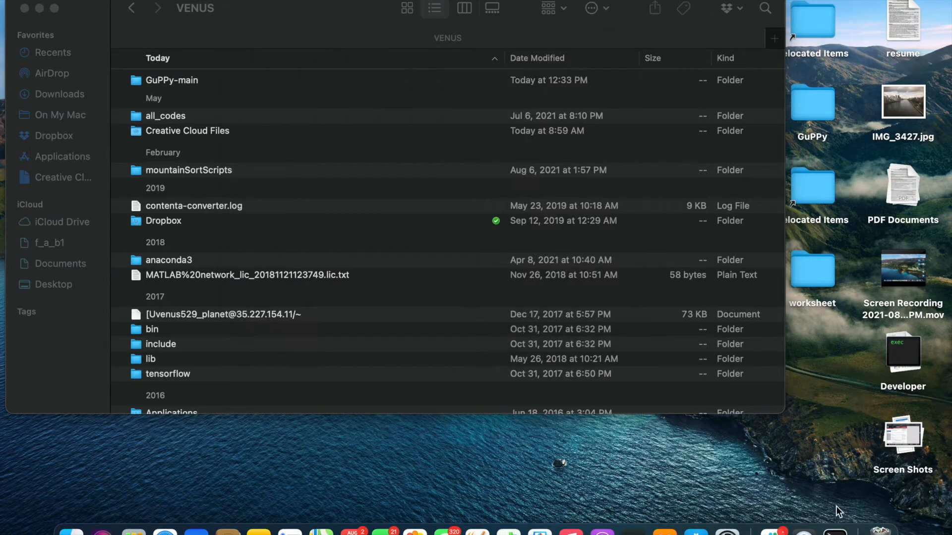
mouse_move(829, 517)
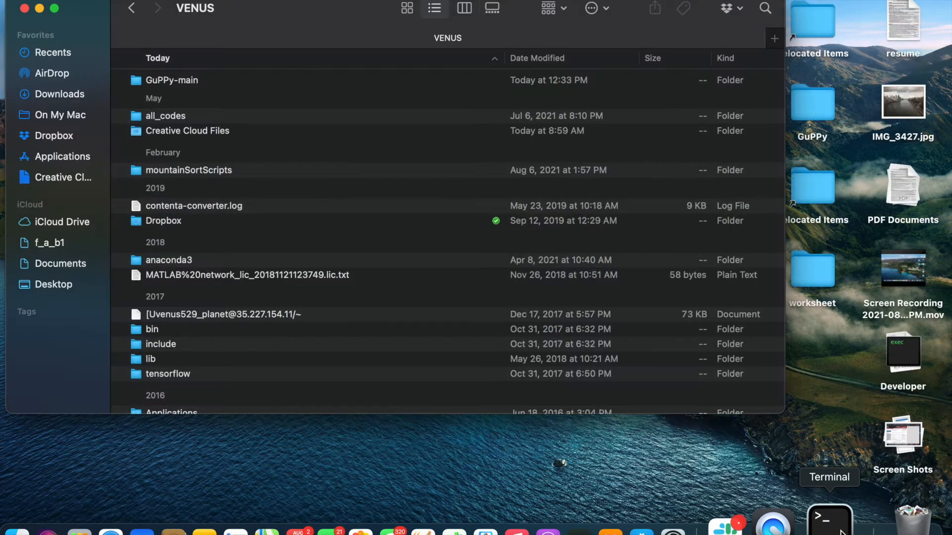
left_click(828, 519)
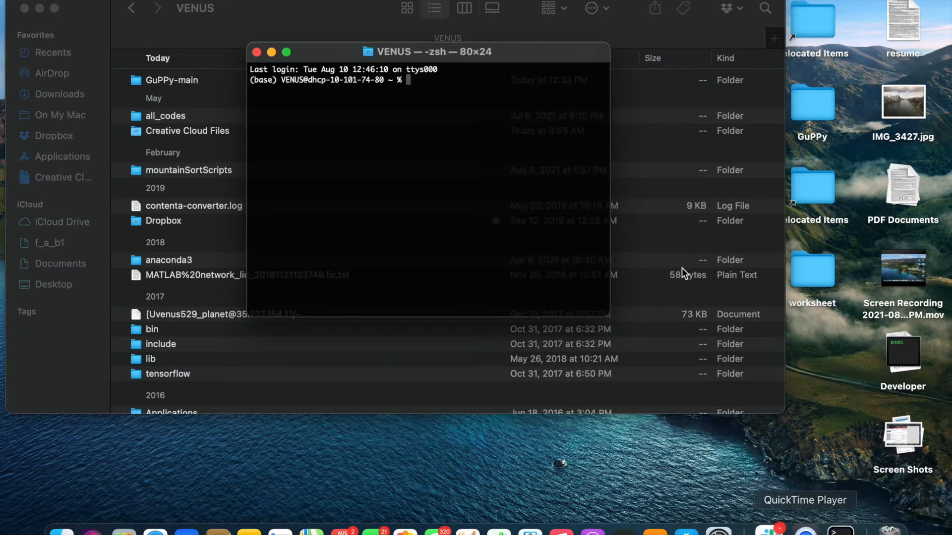
mouse_move(481, 178)
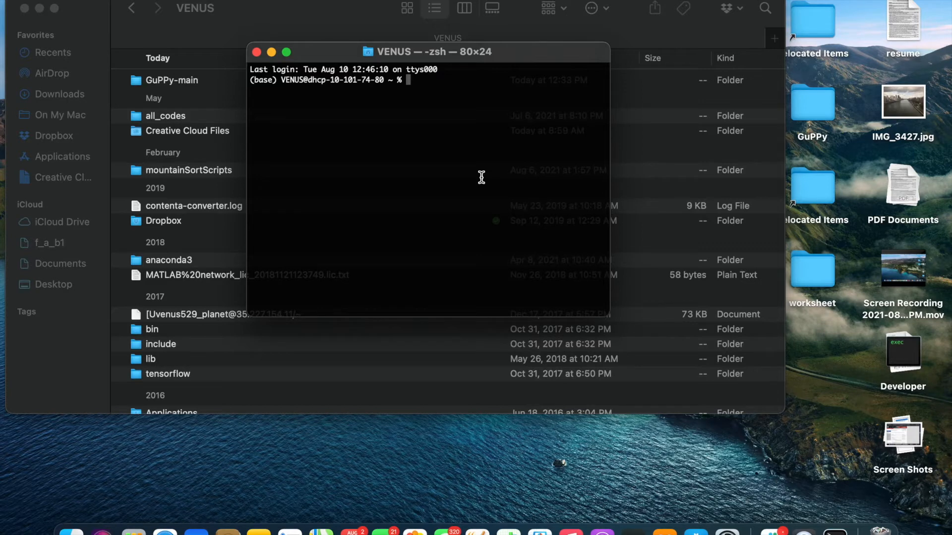
type("conda acti")
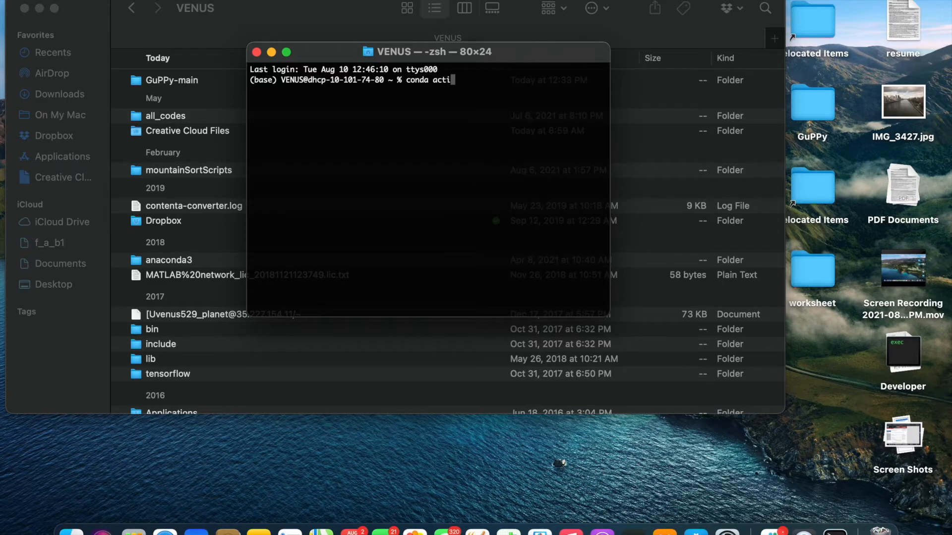
type("vate")
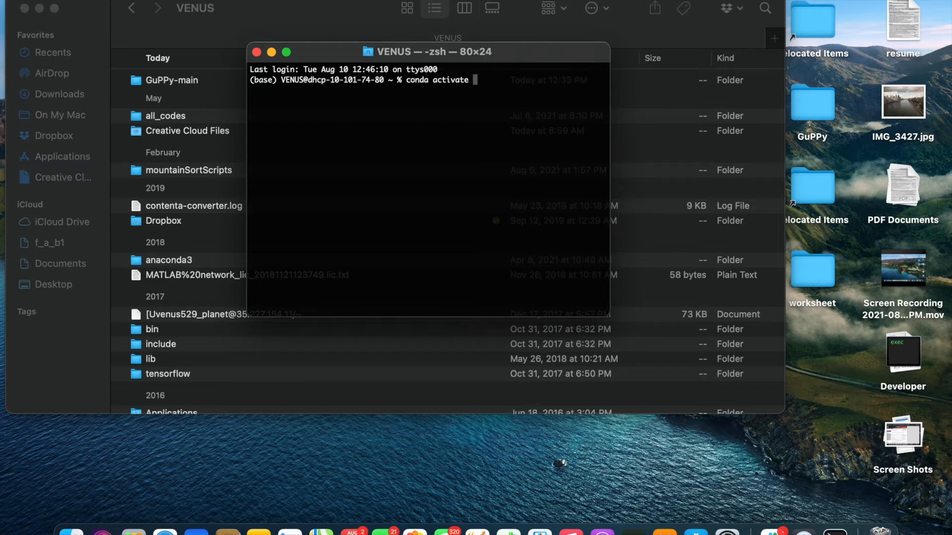
type("GuPp")
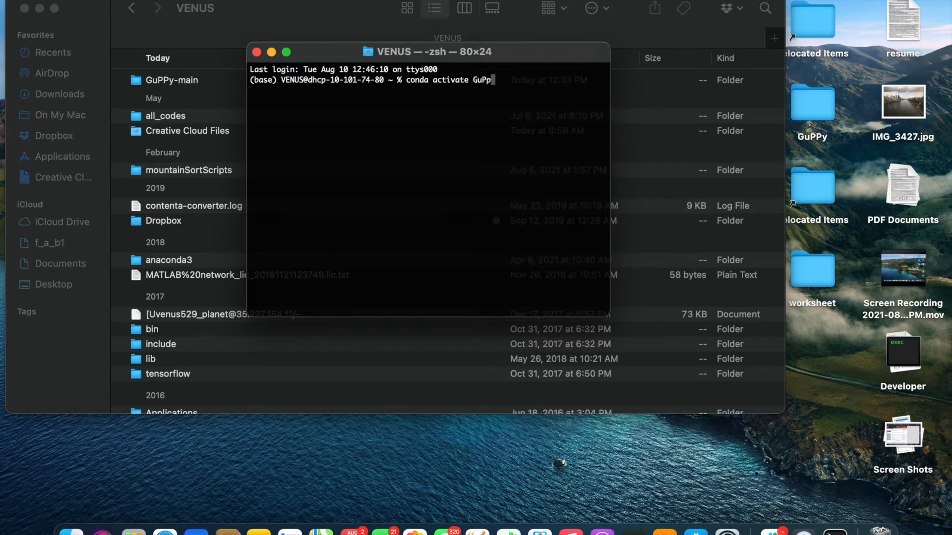
type("y")
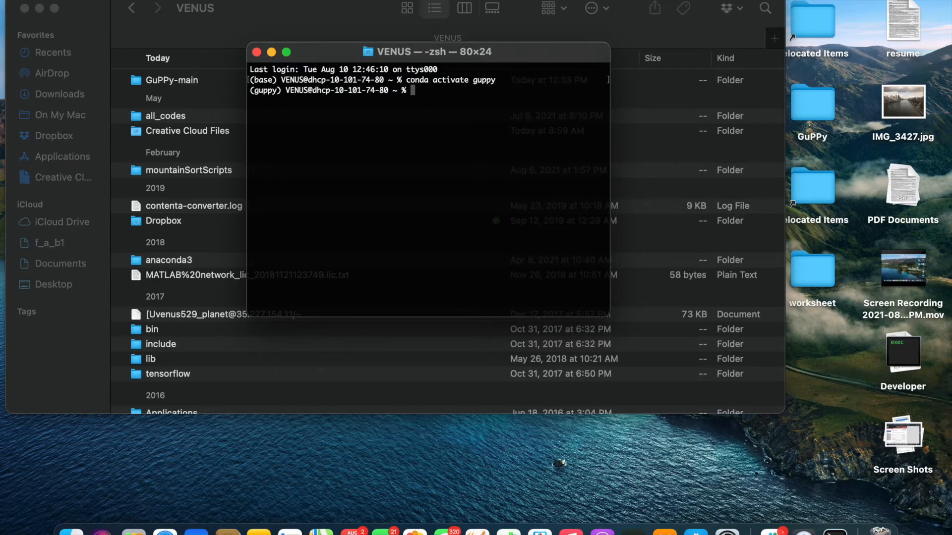
Change into GuPPy-main and launch savingInputParameters.ipynb with panel serve --show
type("cd")
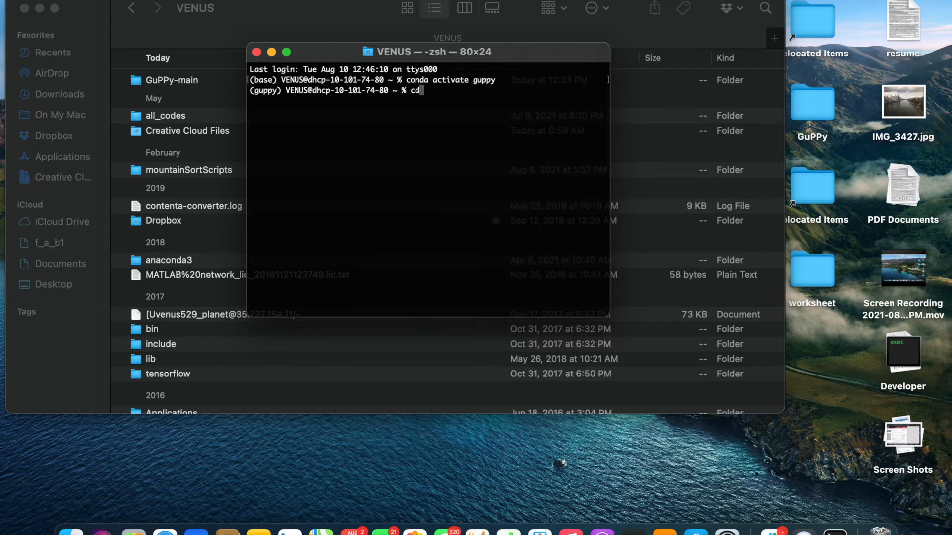
type("GuPPy-")
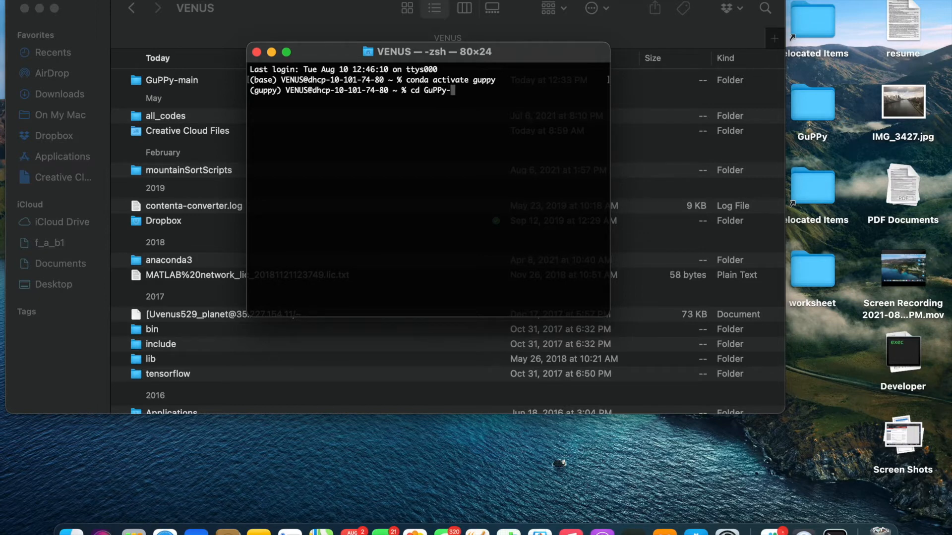
type("main/G")
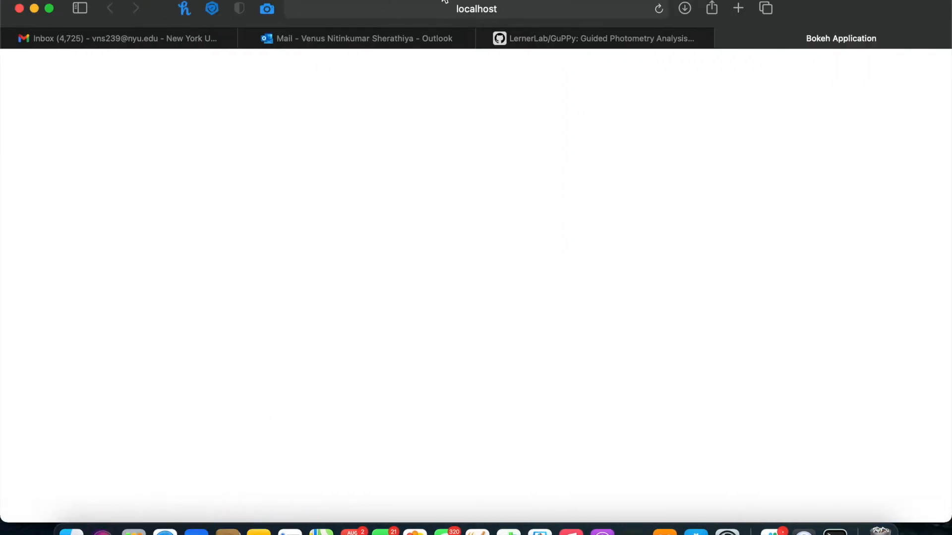
Switch to the LernerLab/GuPPy GitHub README showing the panel serve launch command
left_click(595, 39)
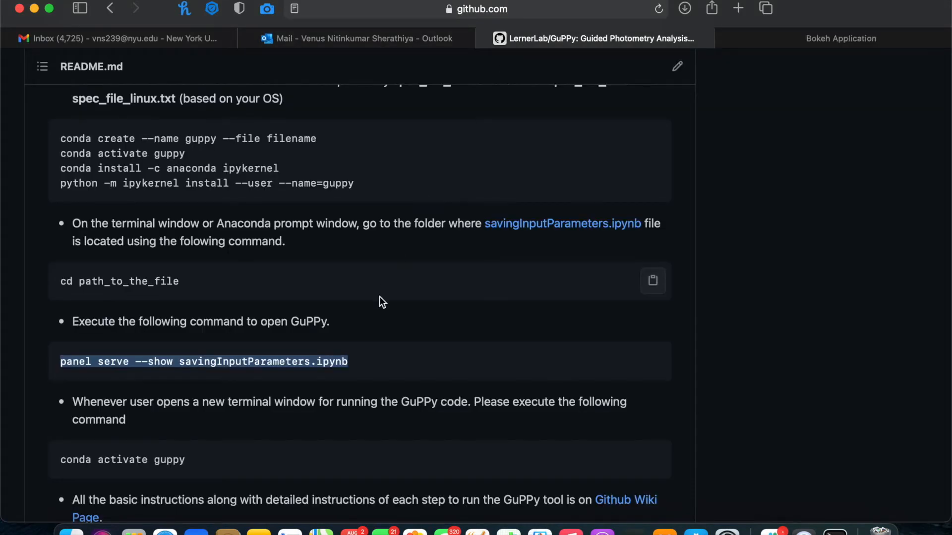
mouse_move(685, 524)
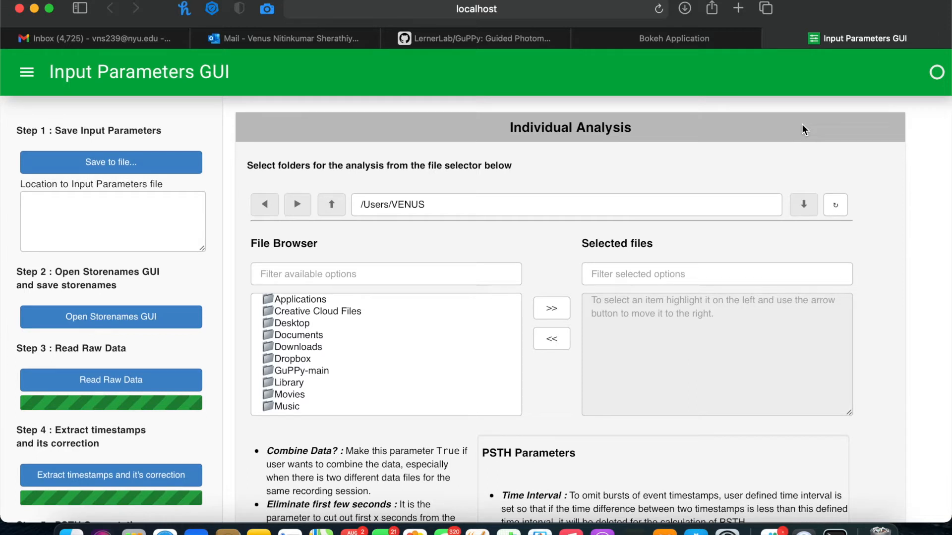
scroll("down", 3)
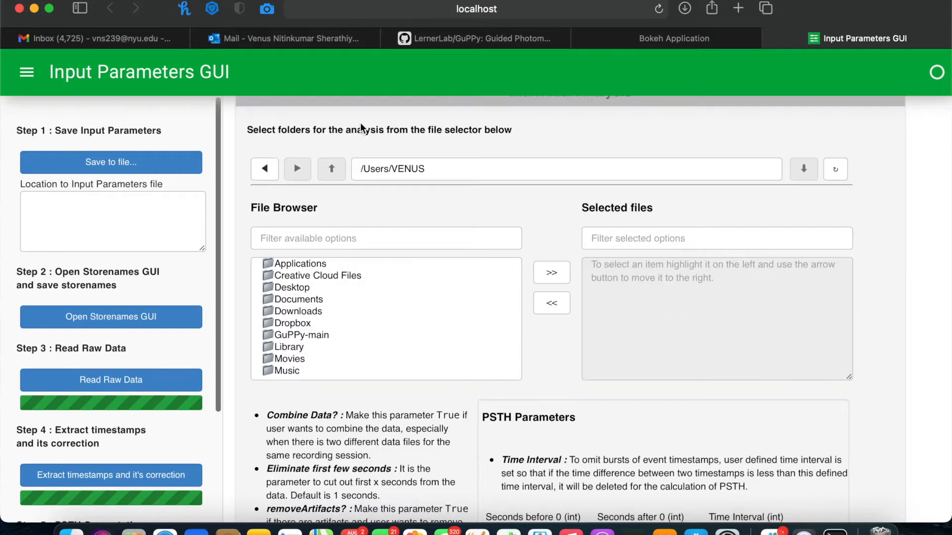
mouse_move(568, 190)
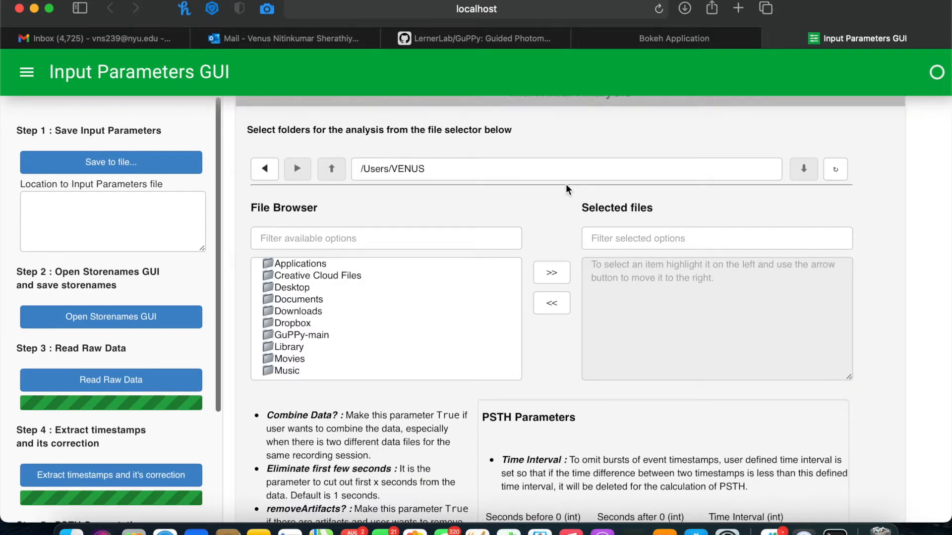
mouse_move(410, 302)
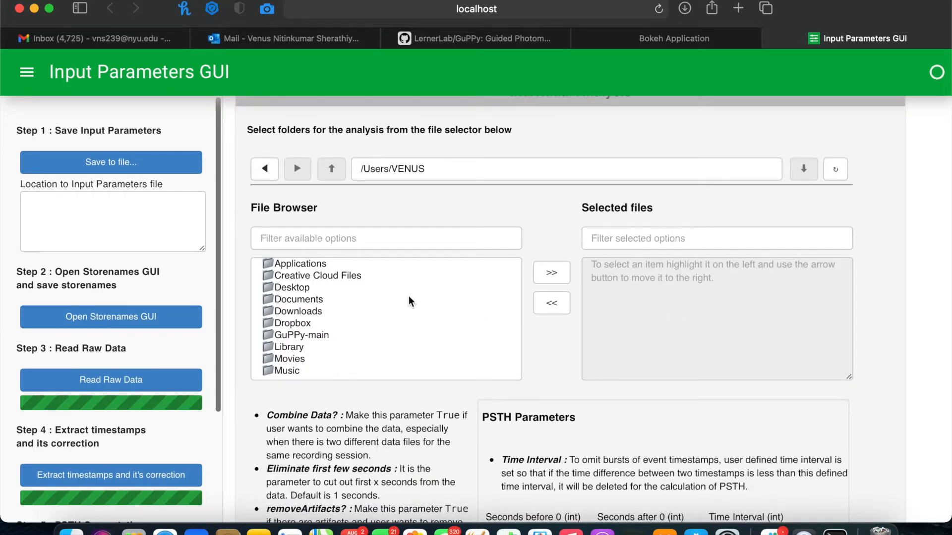
scroll("down", 3)
type("/Downloads")
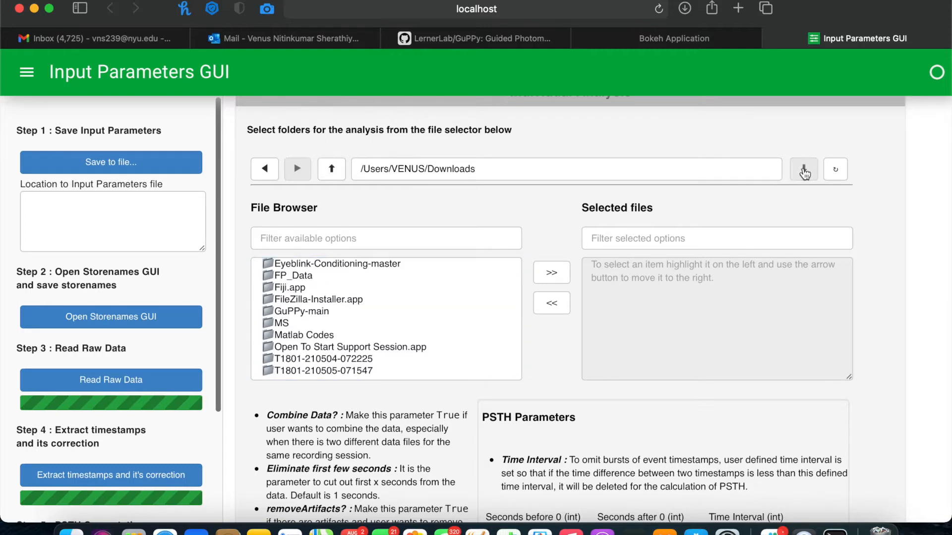
left_click(289, 276)
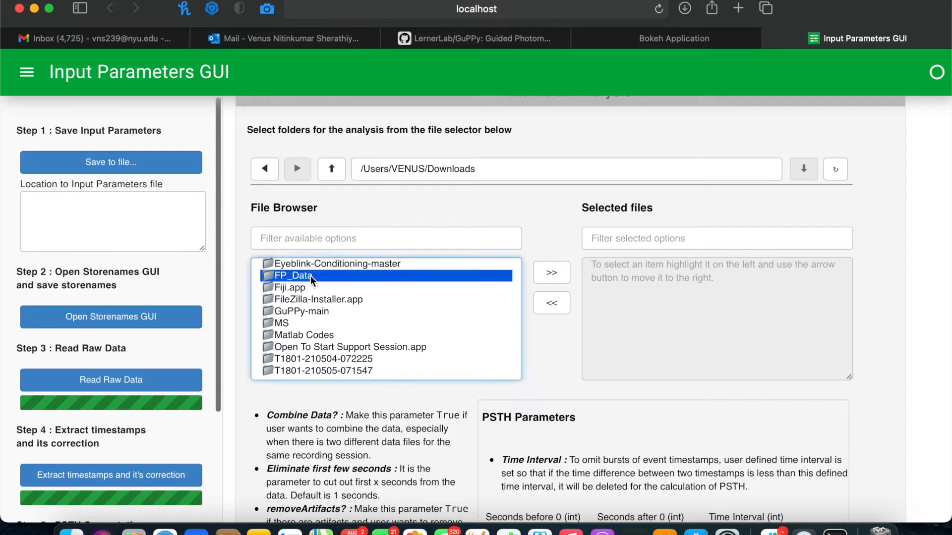
double_click(293, 276)
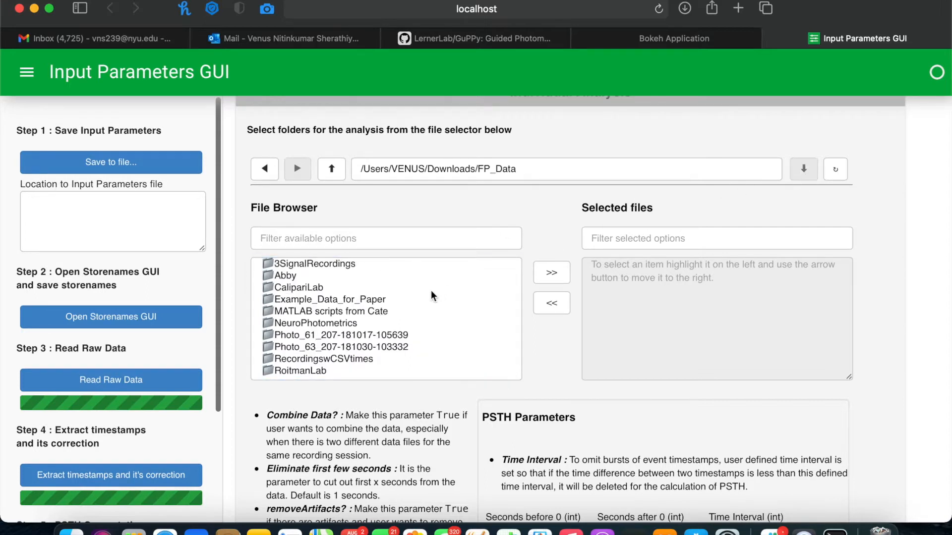
left_click(300, 311)
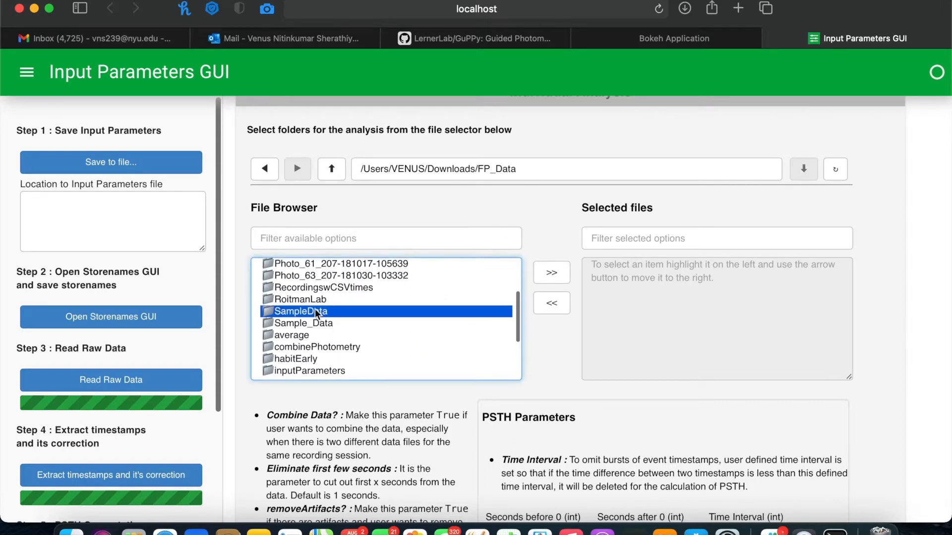
double_click(298, 311)
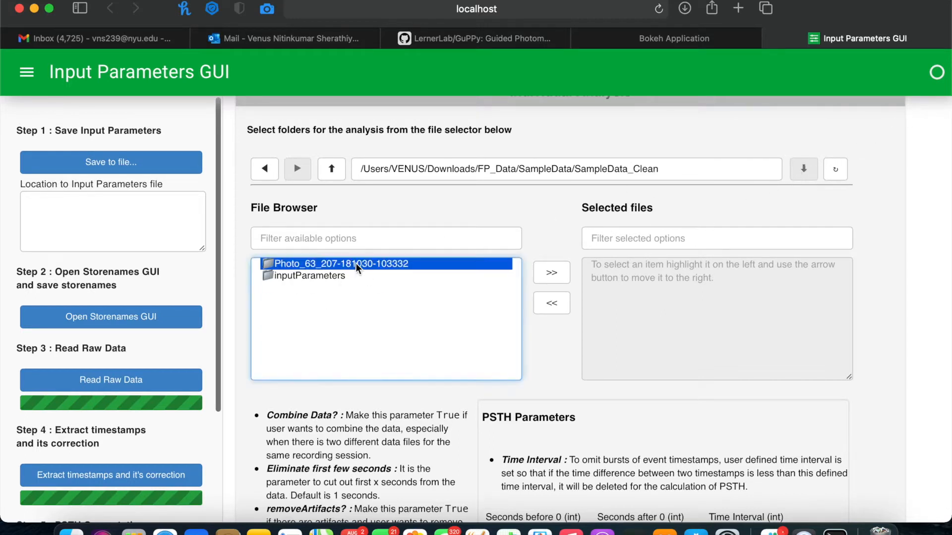
double_click(340, 263)
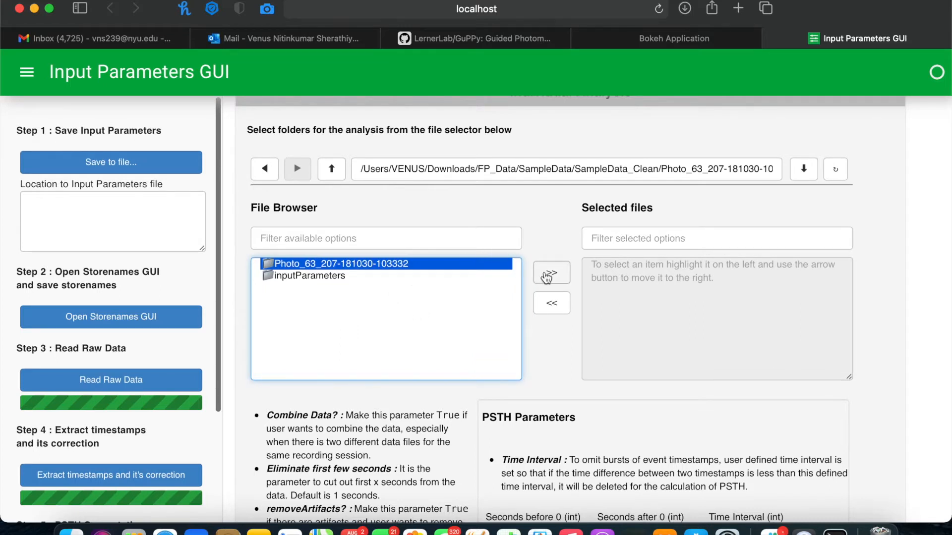
left_click(550, 273)
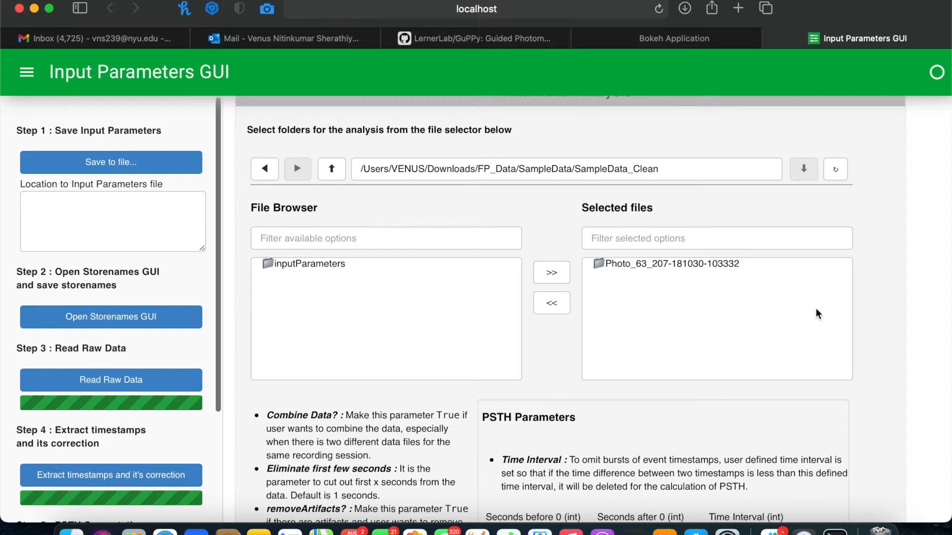
mouse_move(703, 284)
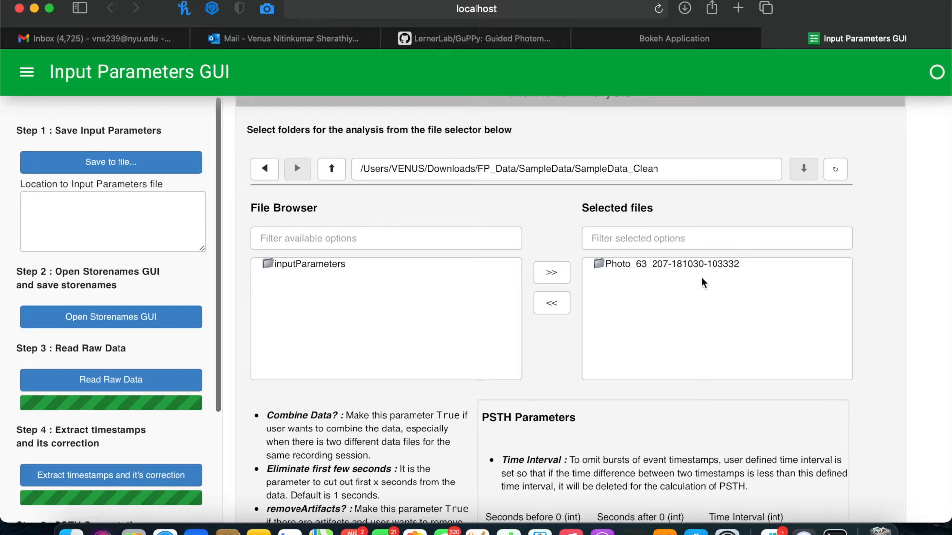
mouse_move(751, 274)
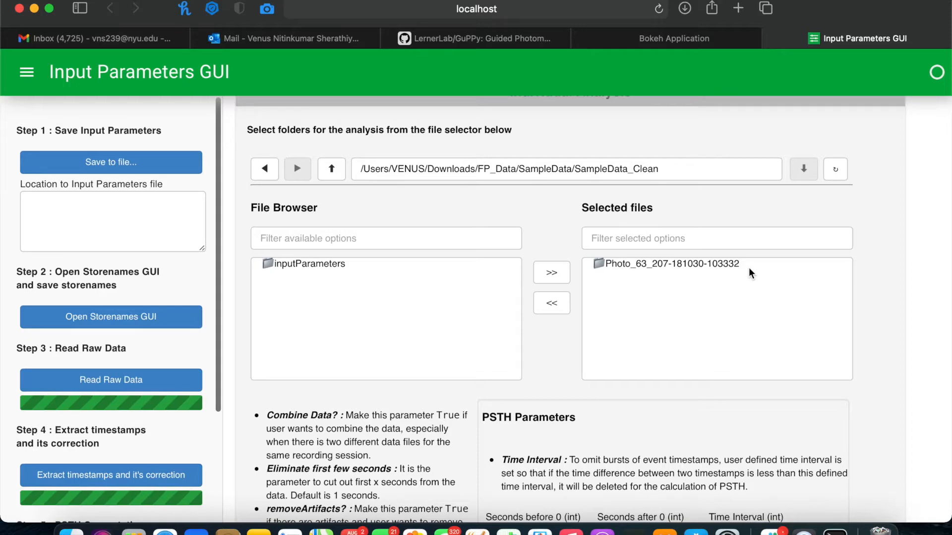
scroll("down", 3)
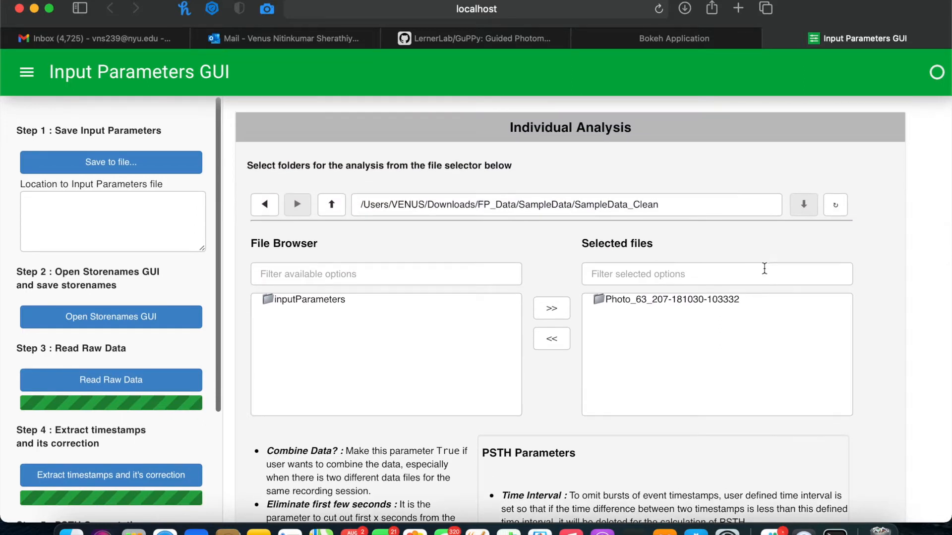
mouse_move(757, 319)
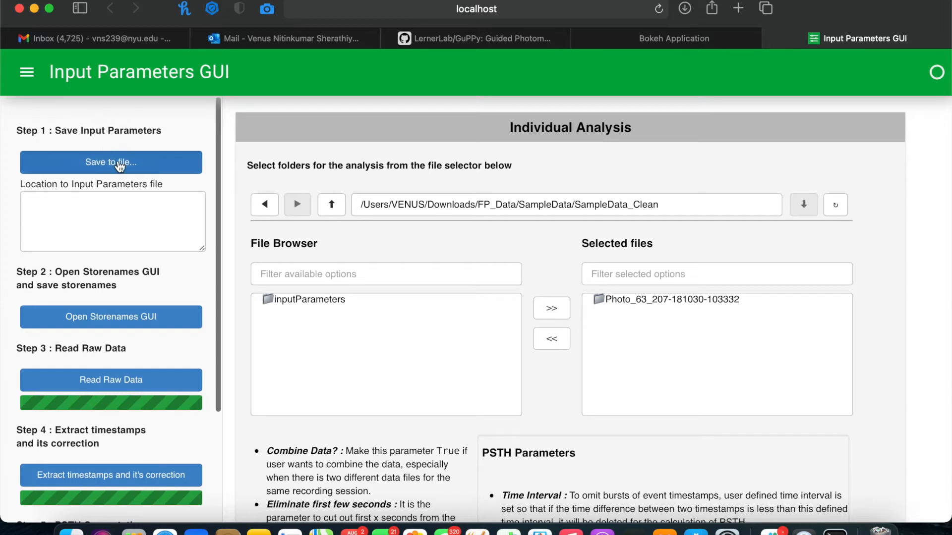
Save the input parameters to inputParameters.json in SampleData_Clean
left_click(110, 162)
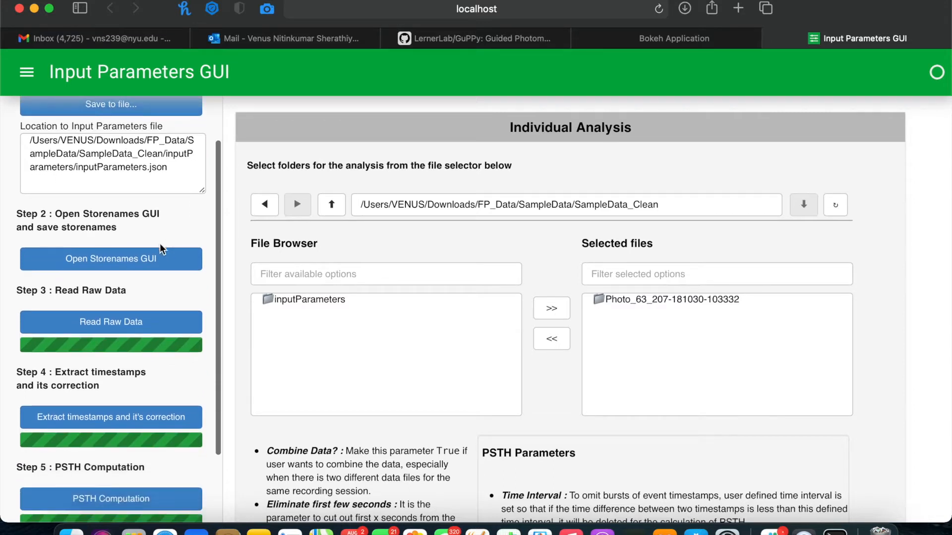
left_click(111, 259)
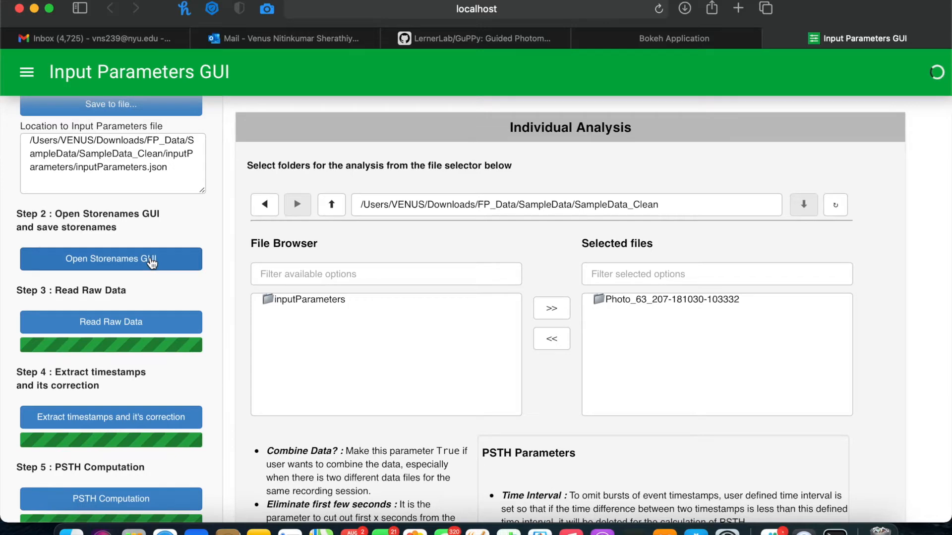
Select the nine storenames Dv1A–Dv4B, LNRW, LNnR, PrtN, PrtR and RNPS, excluding Fi1i and Fi1r
left_click(111, 260)
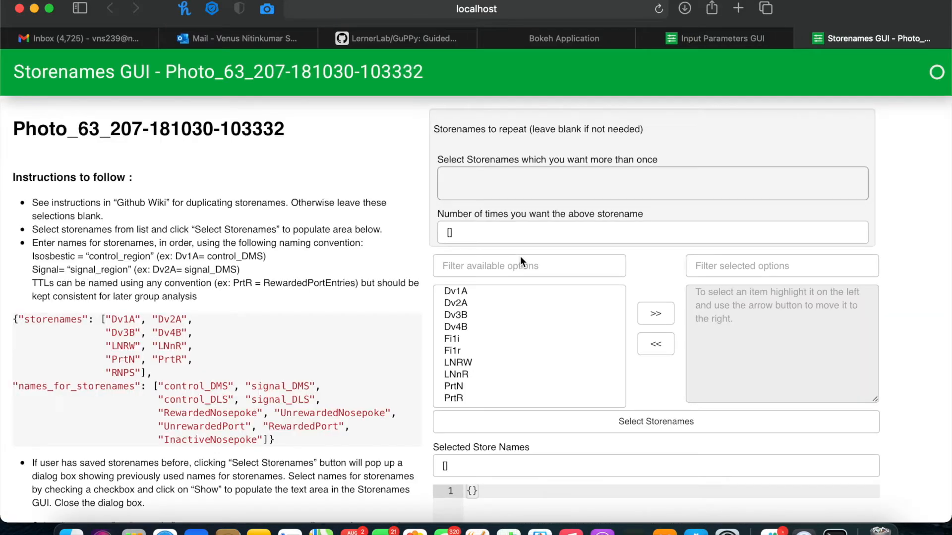
scroll("down", 3)
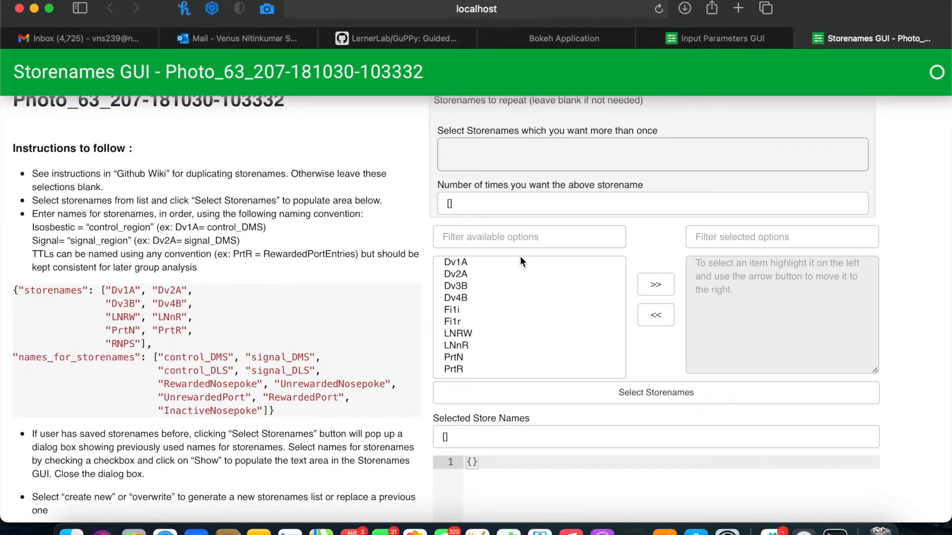
mouse_move(462, 264)
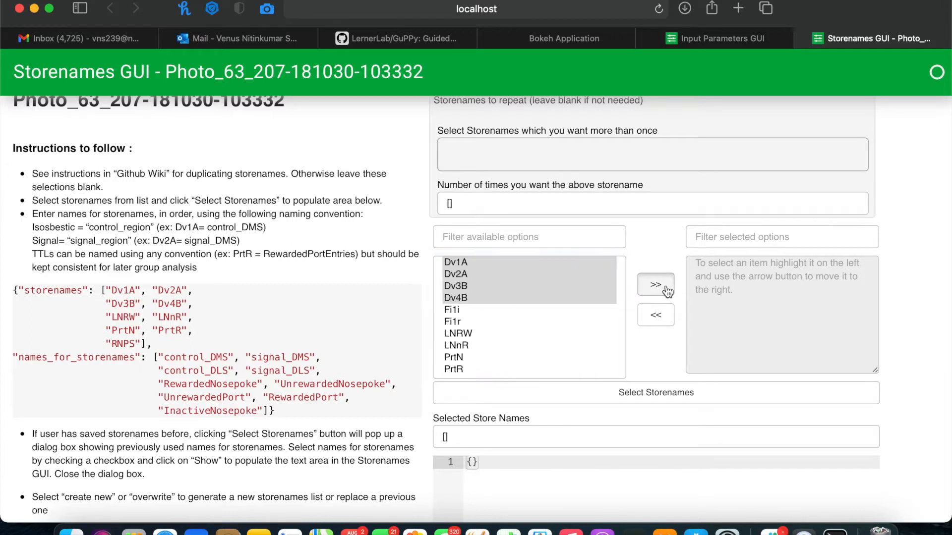
left_click(655, 284)
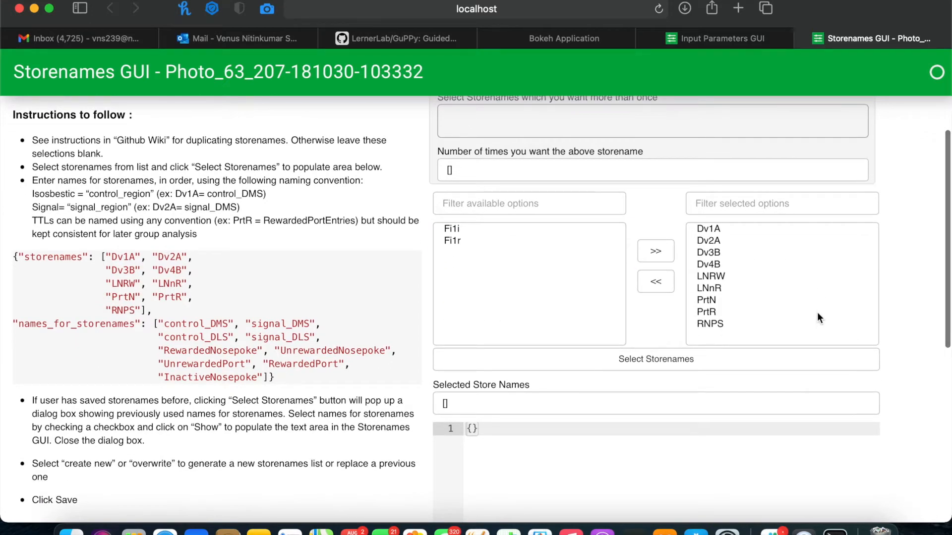
left_click(655, 359)
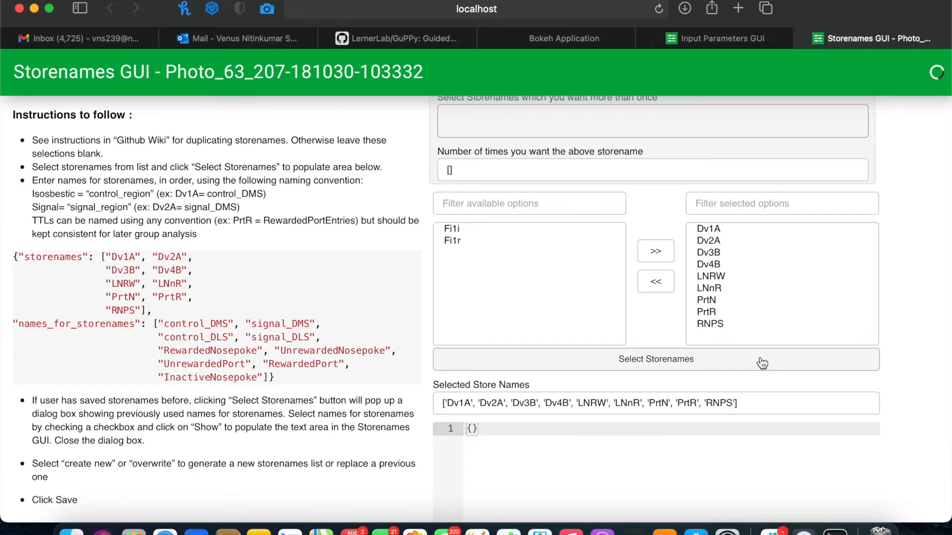
Name the stores control_DMS, signal_DMS, control_DLS, signal_DLS, RewardedNosepoke, UnrewardedNosepoke, UnrewardedPort, RewardedPort, InactiveNosepoke
left_click(655, 359)
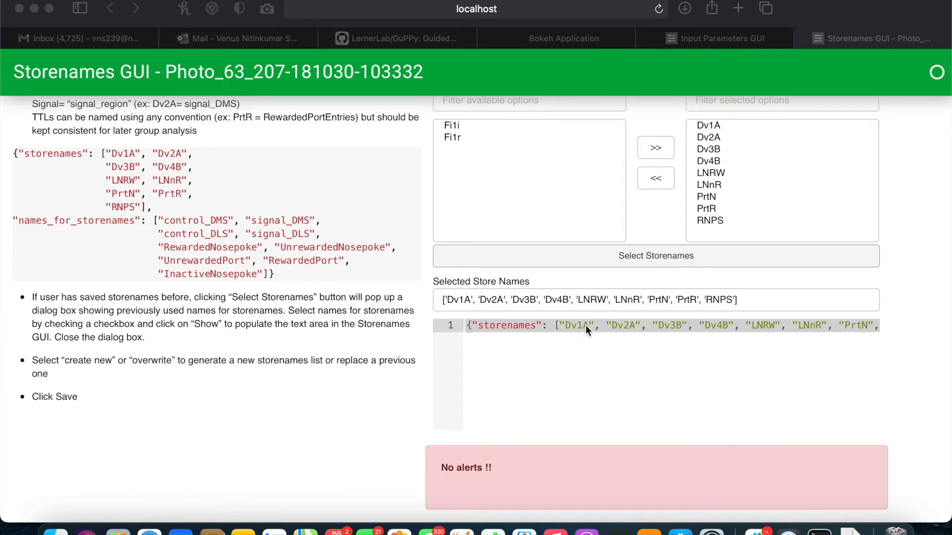
mouse_move(763, 331)
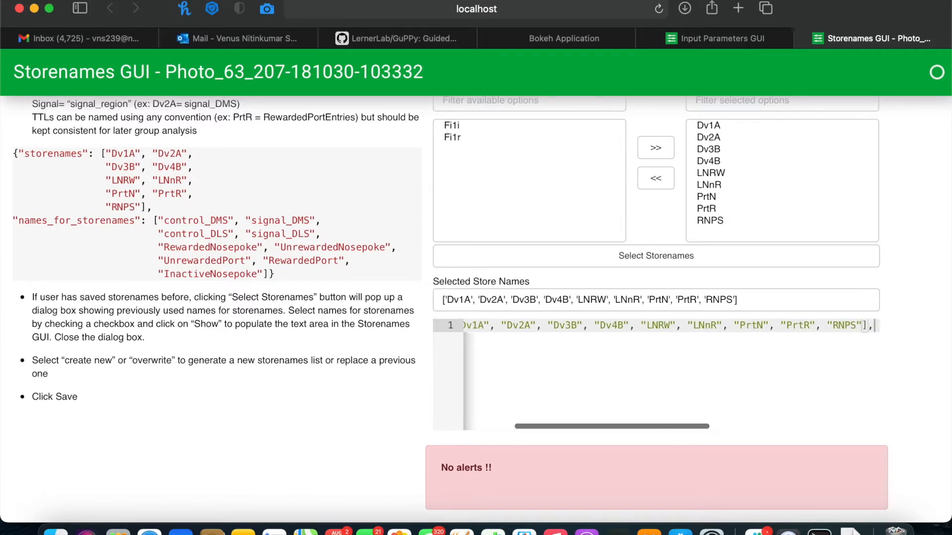
scroll("right", 3)
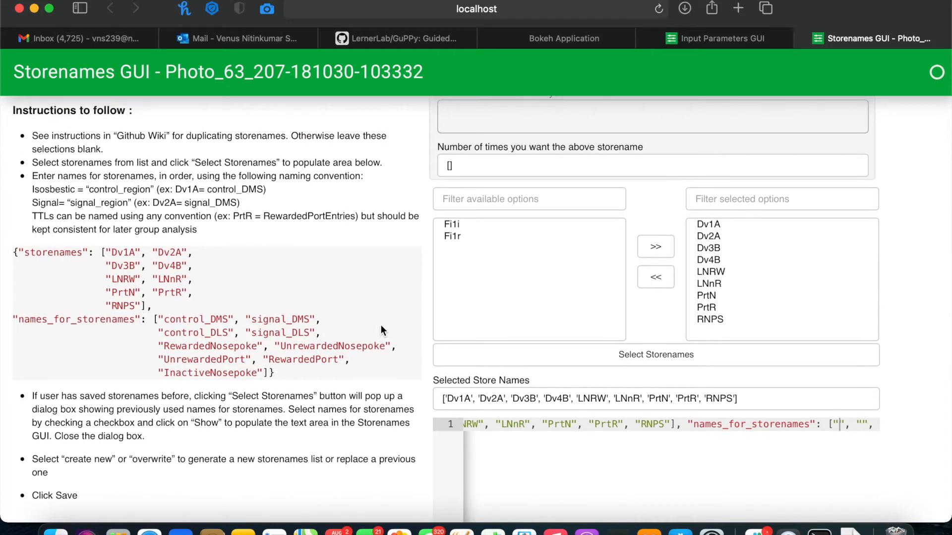
mouse_move(254, 313)
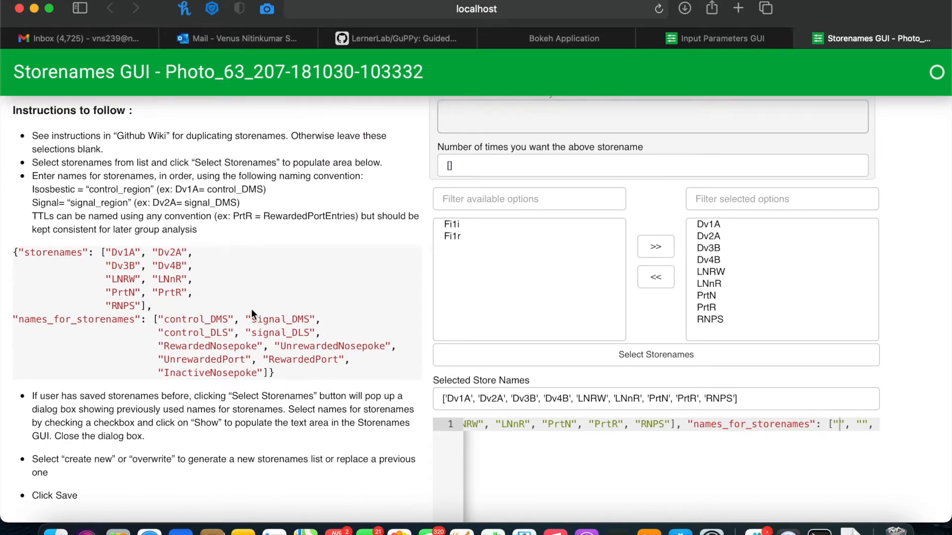
mouse_move(220, 284)
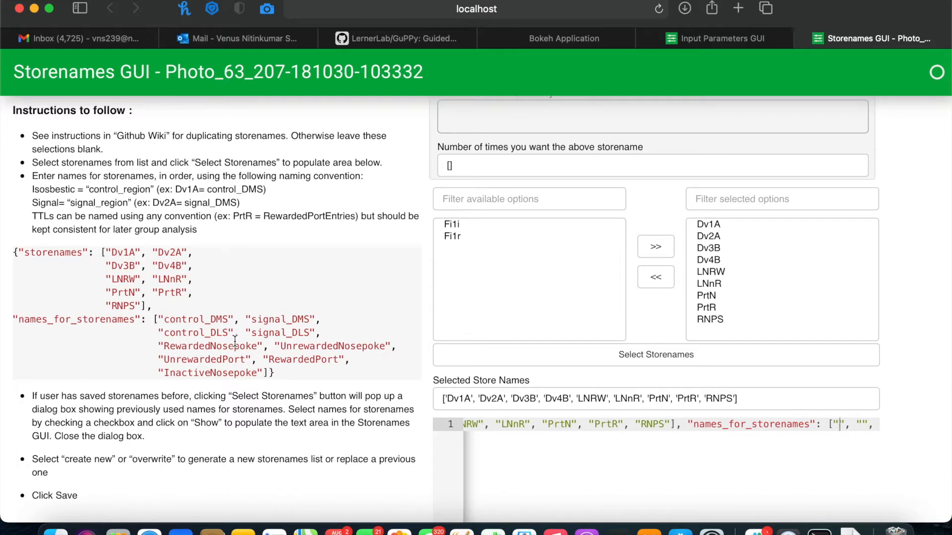
mouse_move(695, 254)
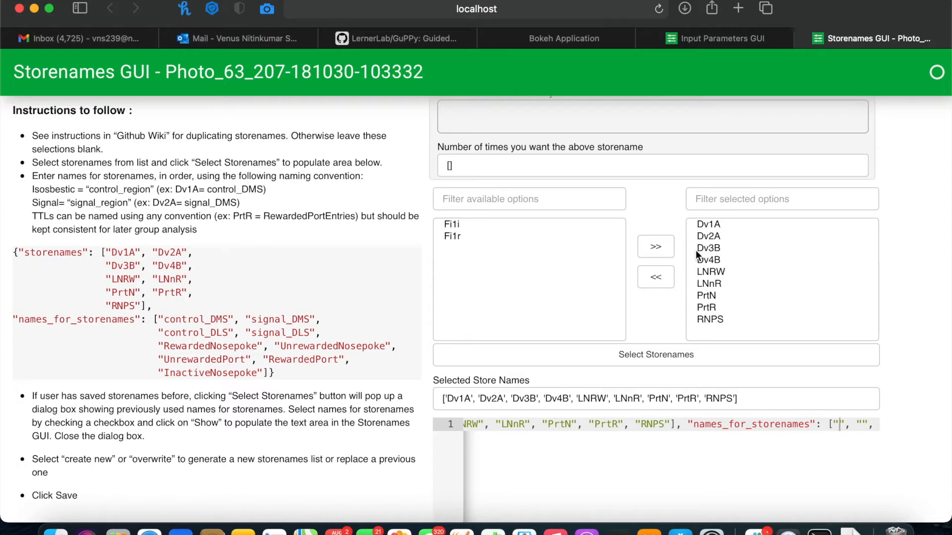
type("control_DMS")
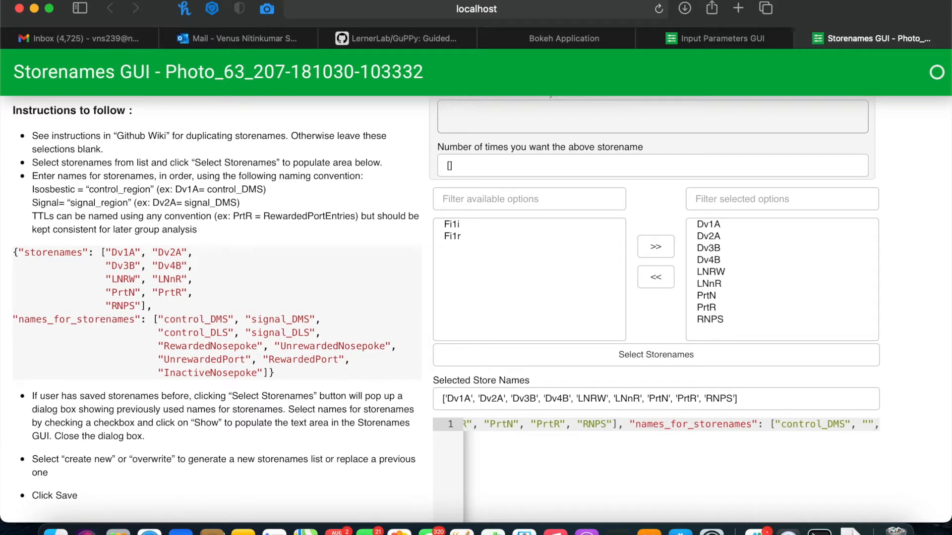
type("signal?")
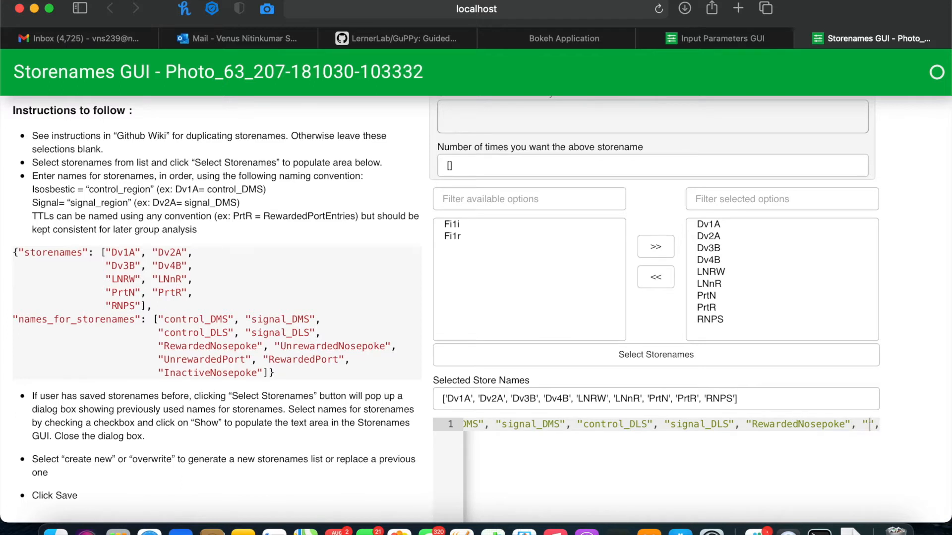
type("UnrewardedNosepoke\", \"UnrewardedPort\", \"RewardedPort\", \"Inactive\"")
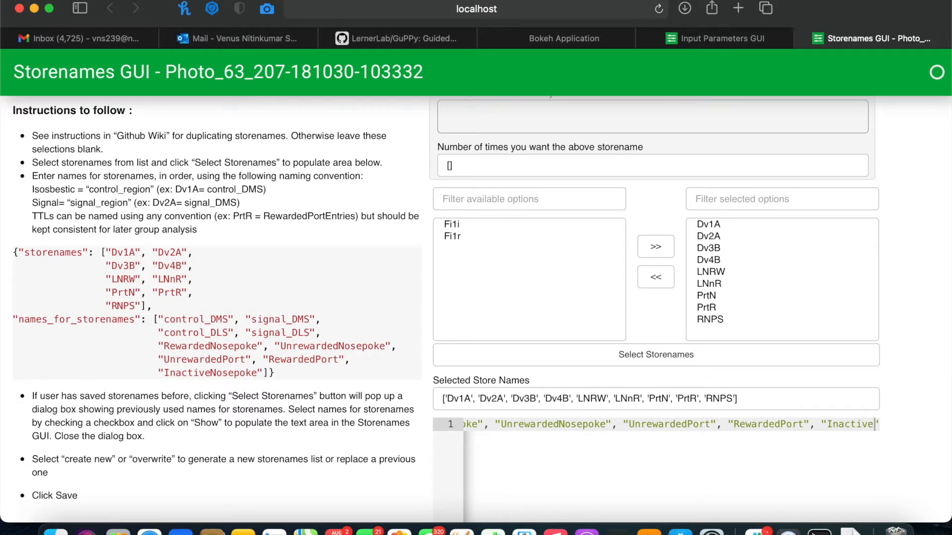
scroll("down", 3)
type("Nosepoke")
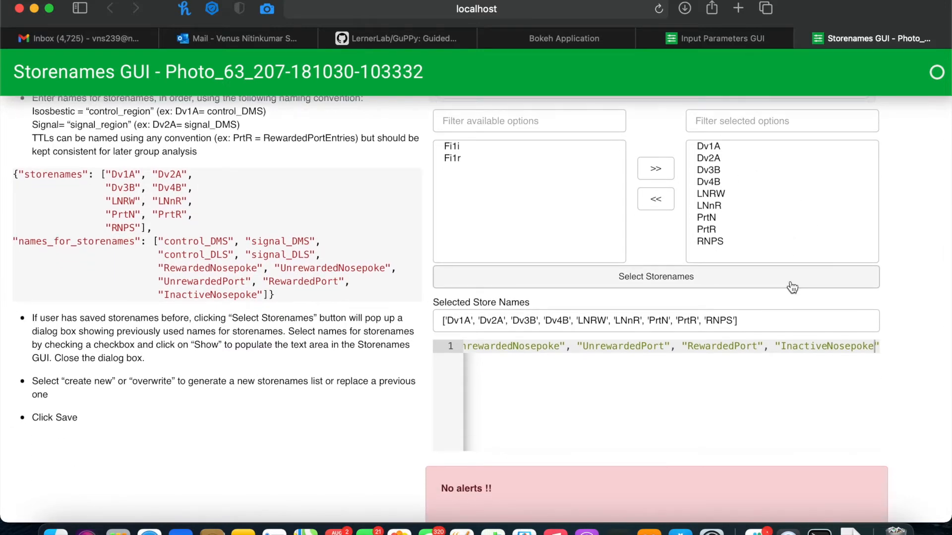
scroll("down", 3)
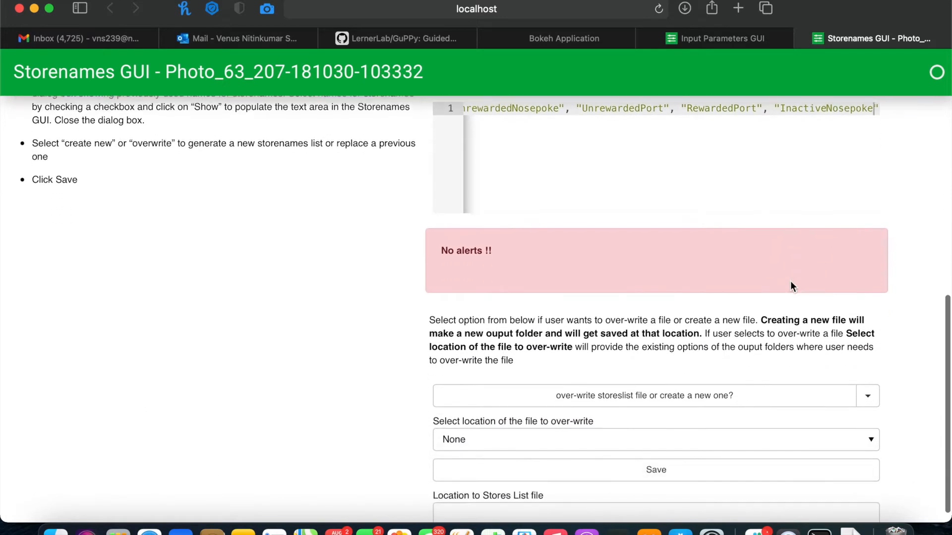
scroll("down", 3)
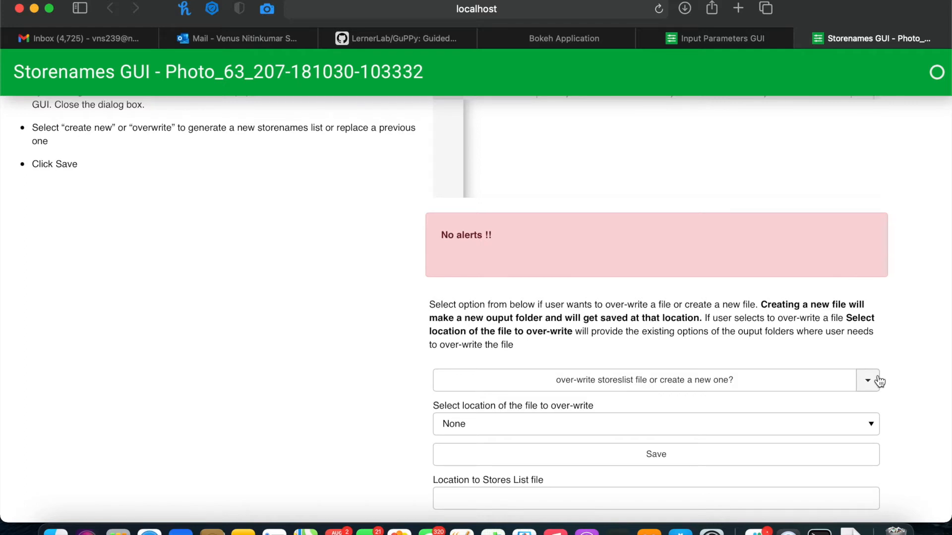
left_click(868, 381)
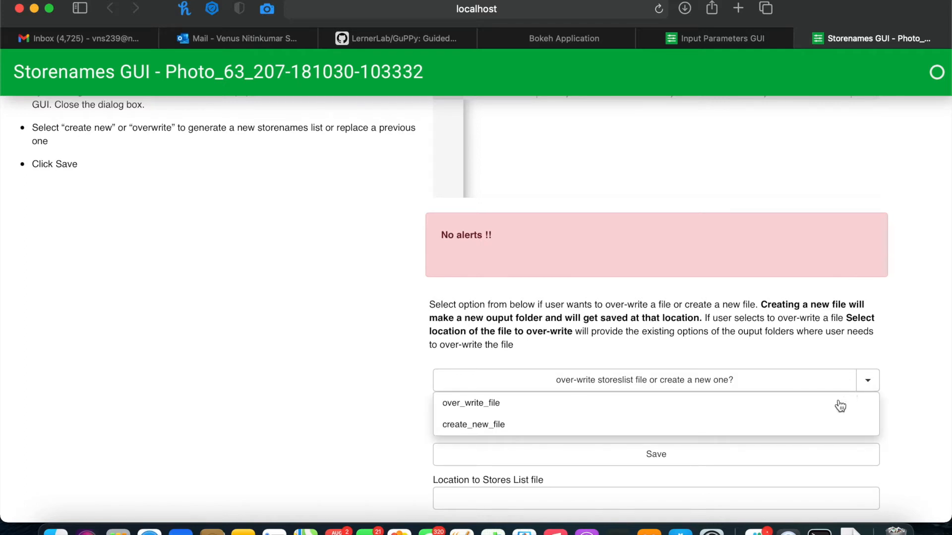
left_click(470, 403)
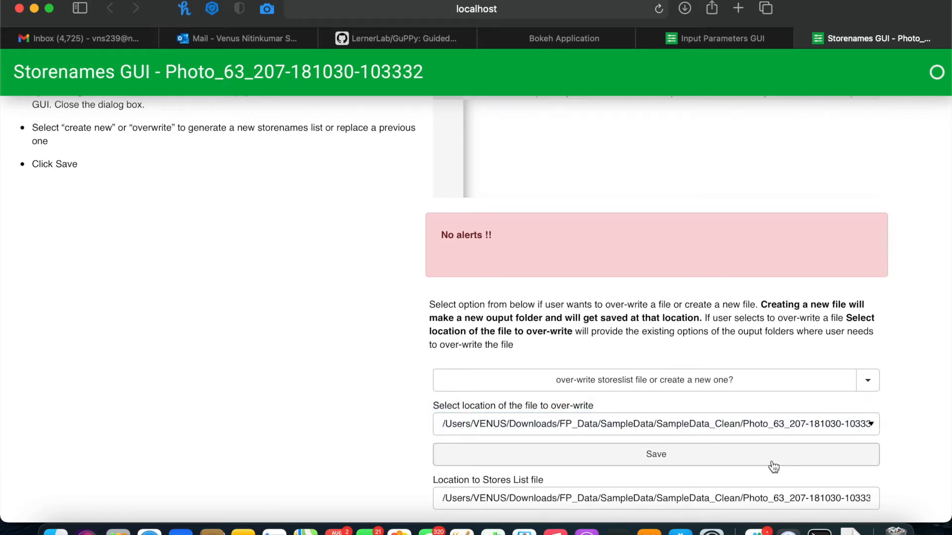
mouse_move(838, 354)
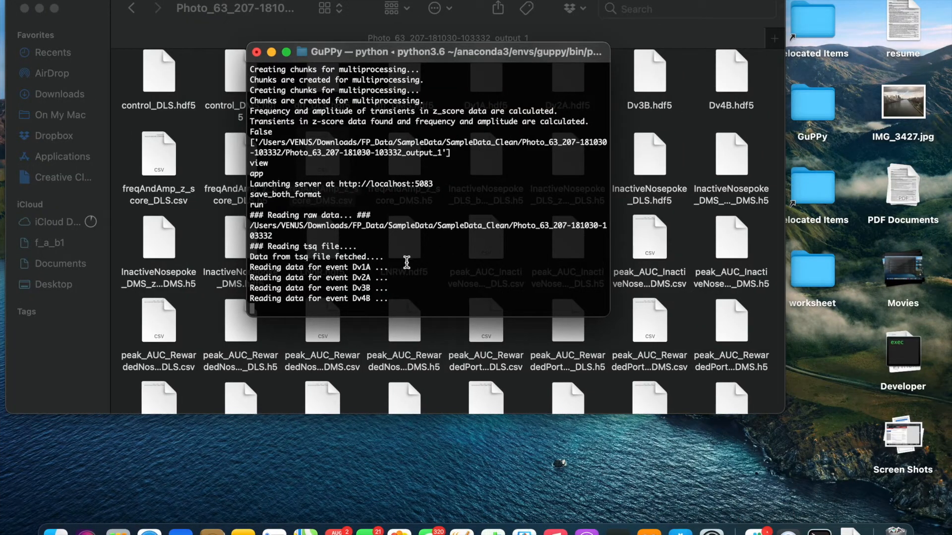
mouse_move(430, 268)
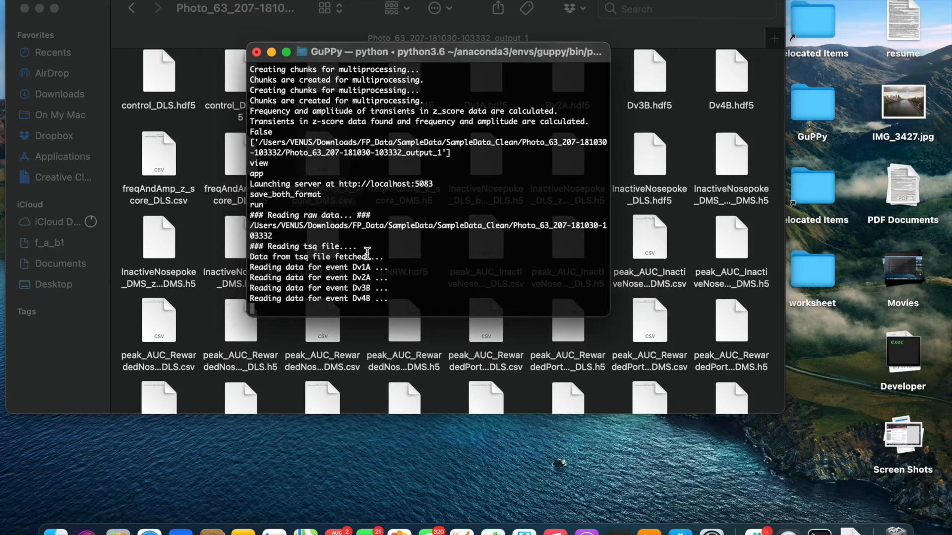
mouse_move(441, 272)
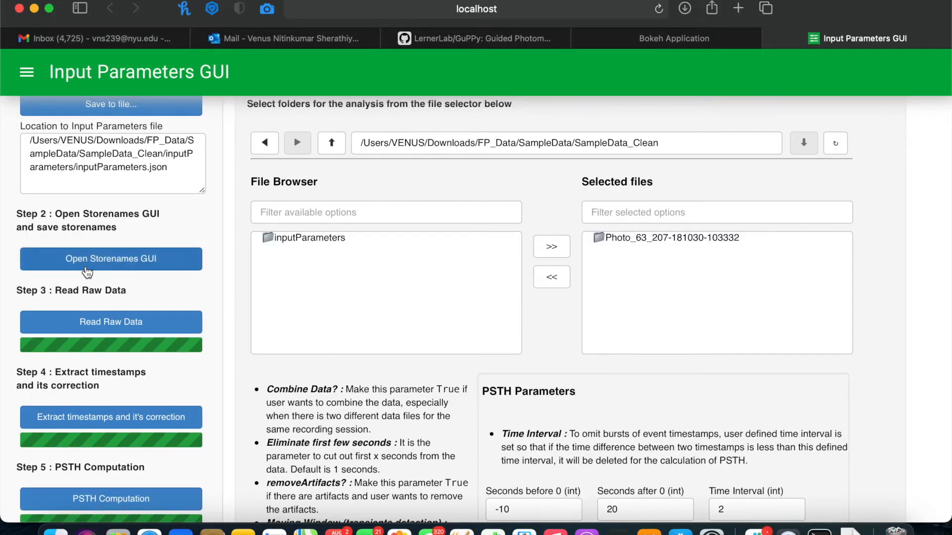
Review the DMS and DLS control/signal trace figures, then close them
scroll("down", 3)
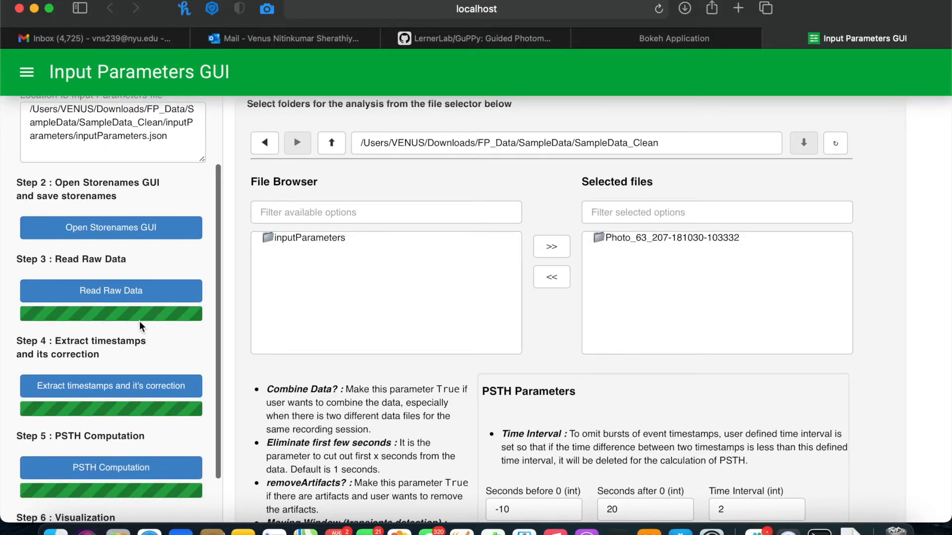
scroll("down", 3)
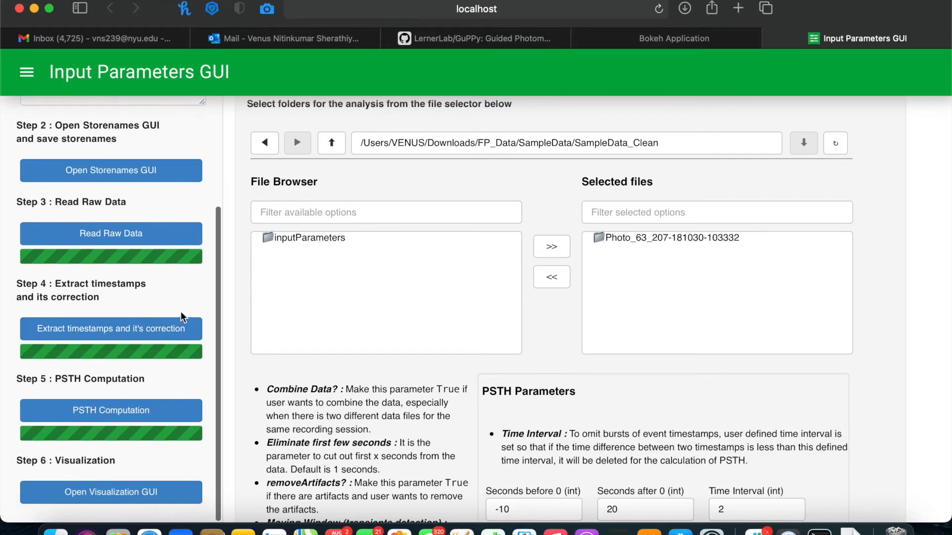
mouse_move(162, 312)
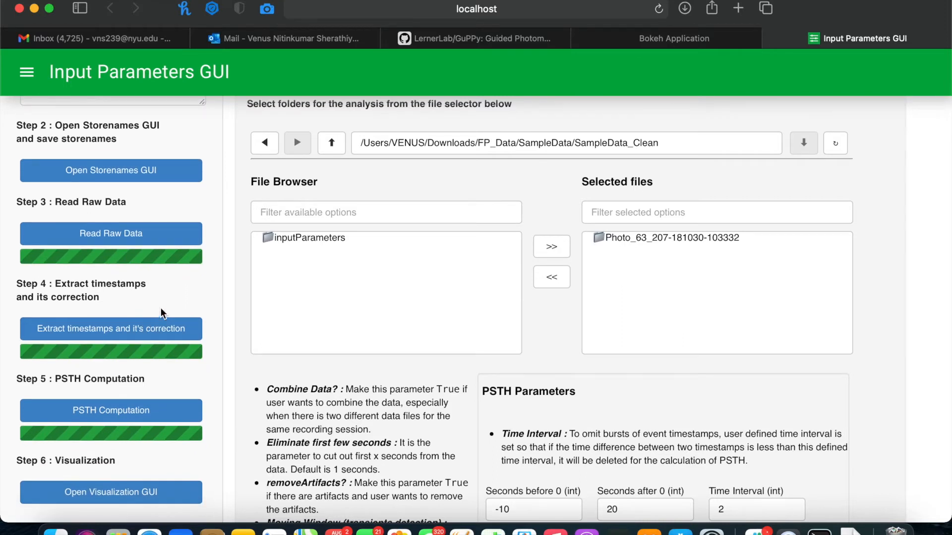
mouse_move(154, 319)
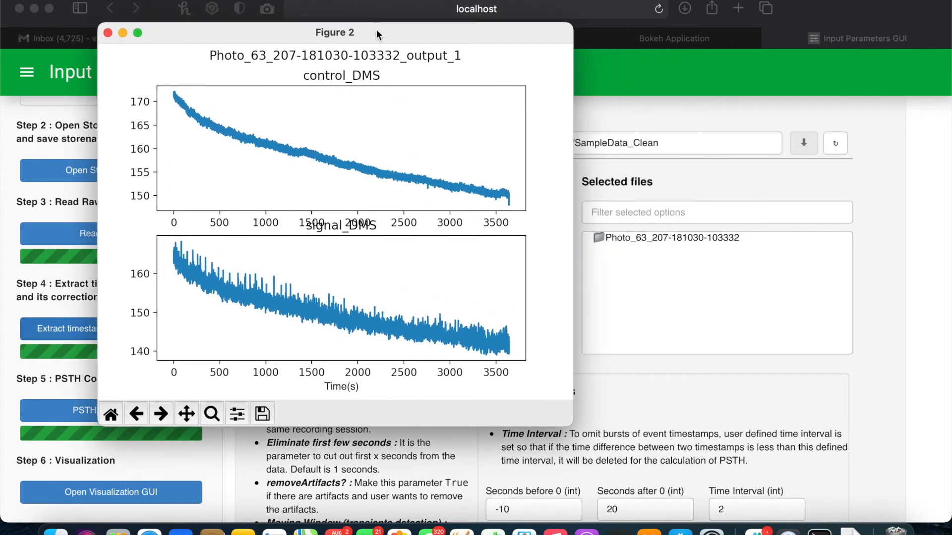
mouse_move(435, 194)
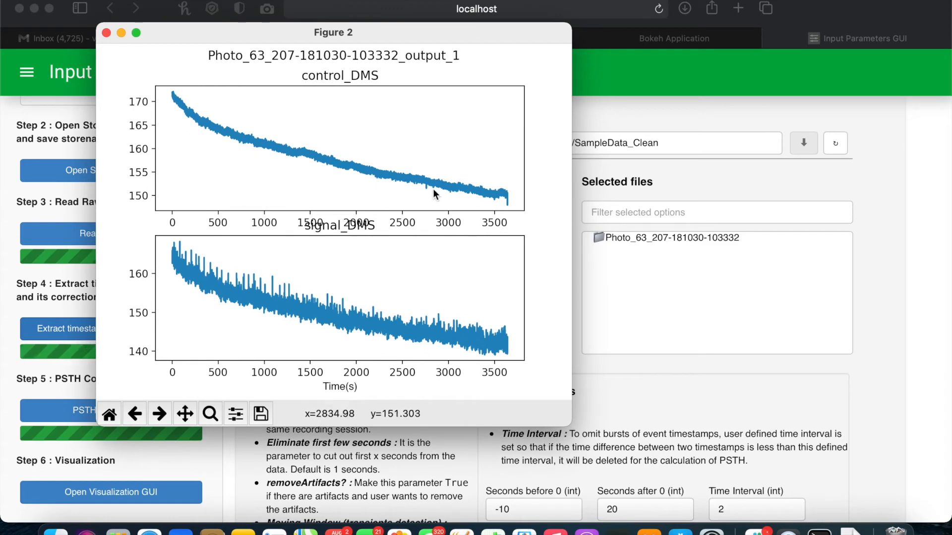
mouse_move(501, 191)
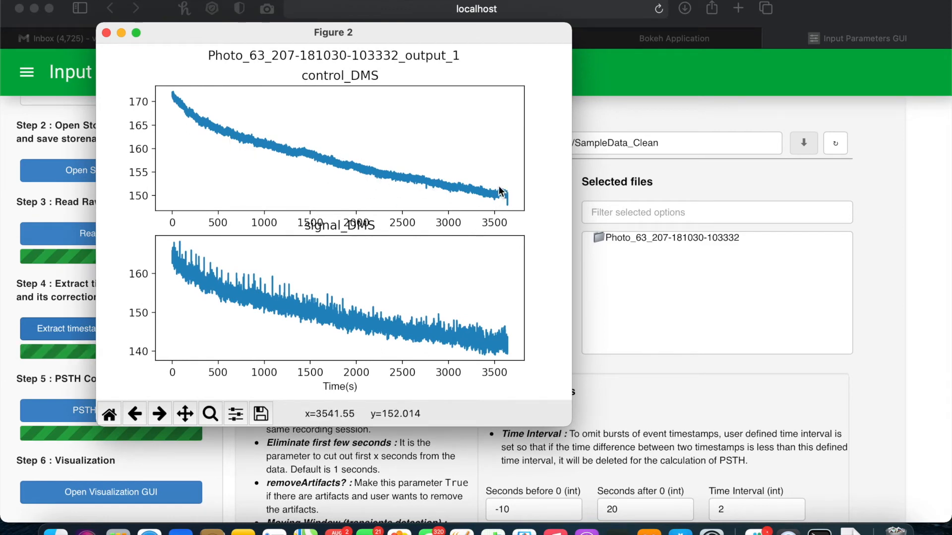
mouse_move(495, 302)
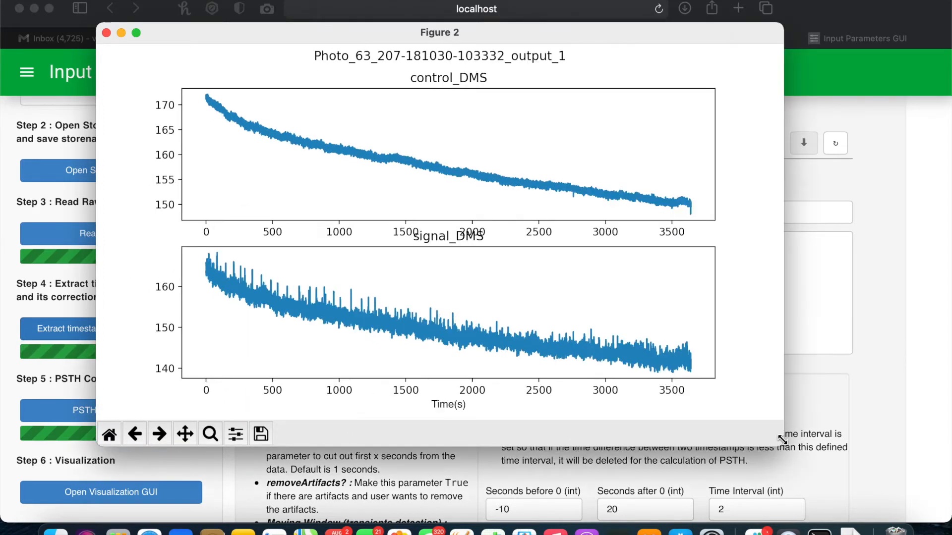
mouse_move(637, 373)
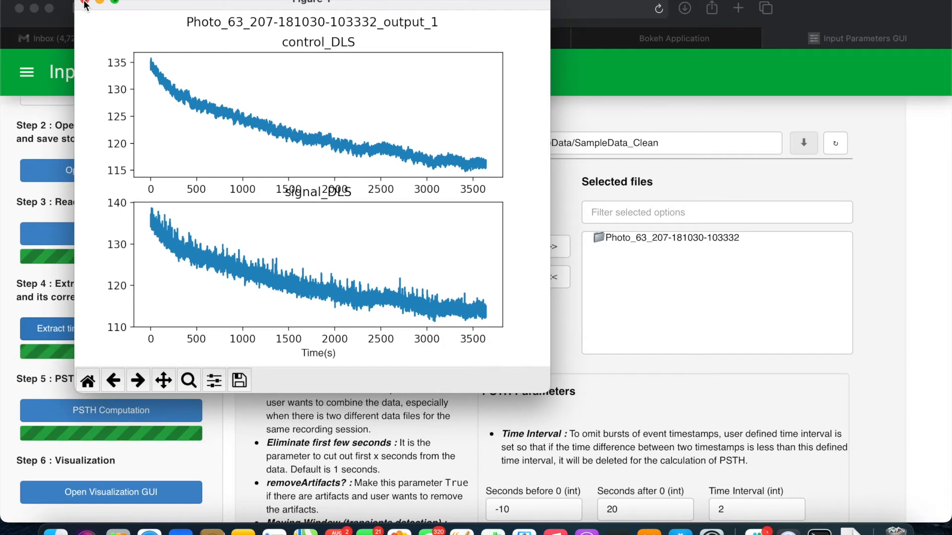
left_click(84, 3)
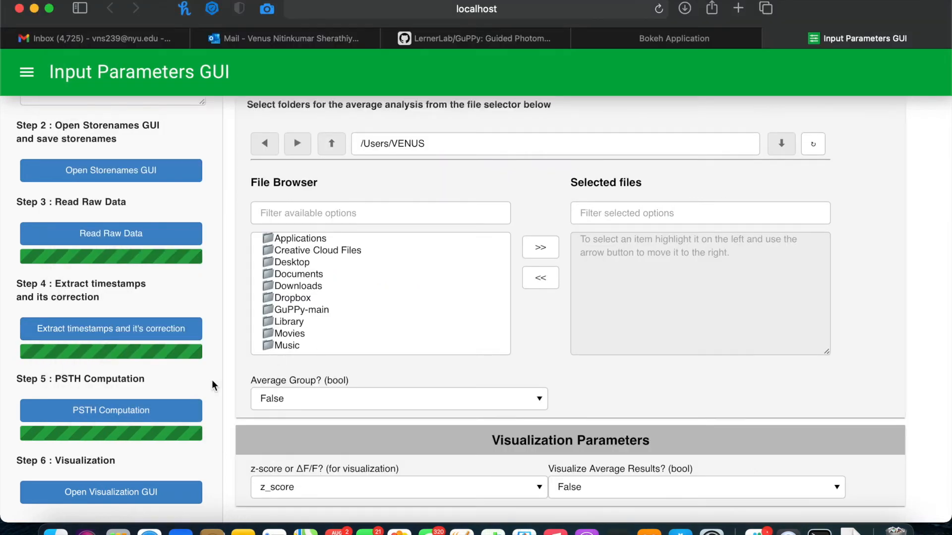
mouse_move(157, 395)
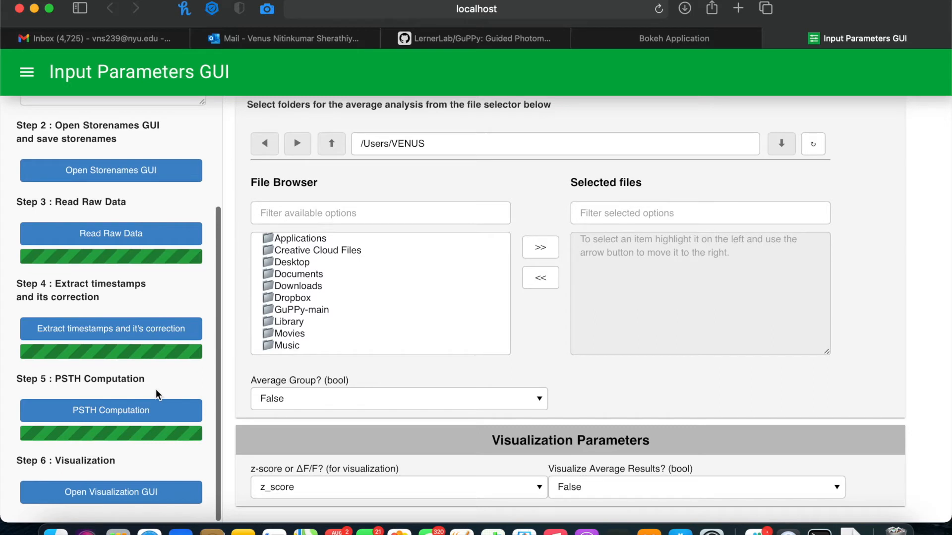
mouse_move(155, 395)
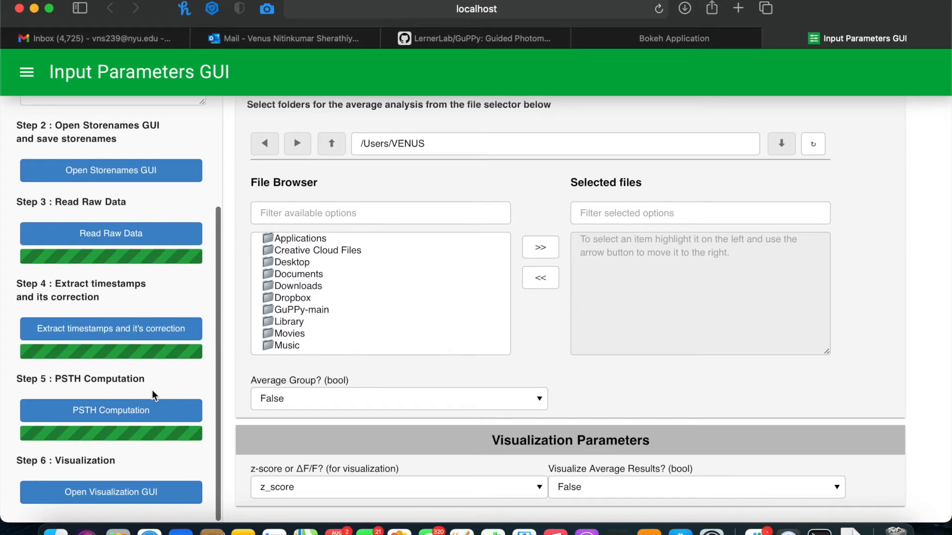
mouse_move(110, 411)
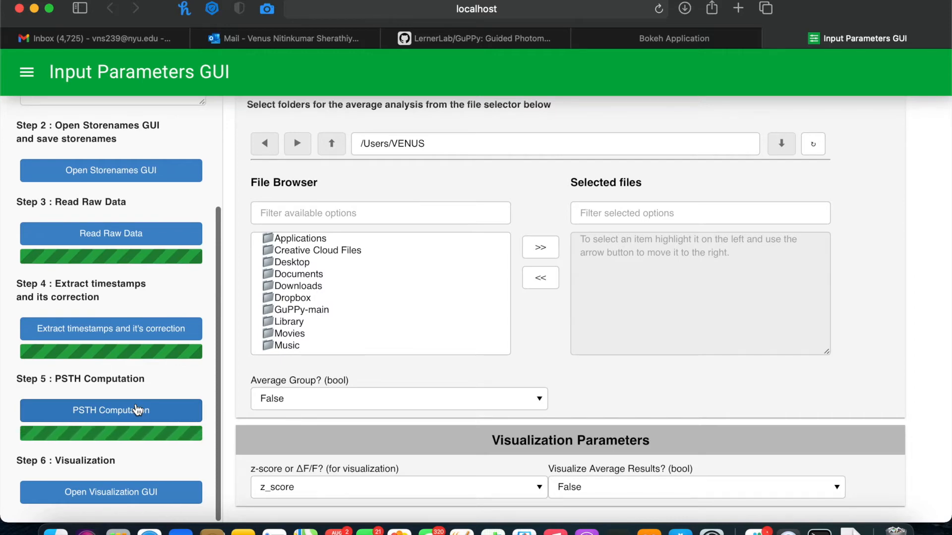
Run PSTH computation, review DLS and DMS z-score plots, and launch the Visualization GUI
left_click(111, 493)
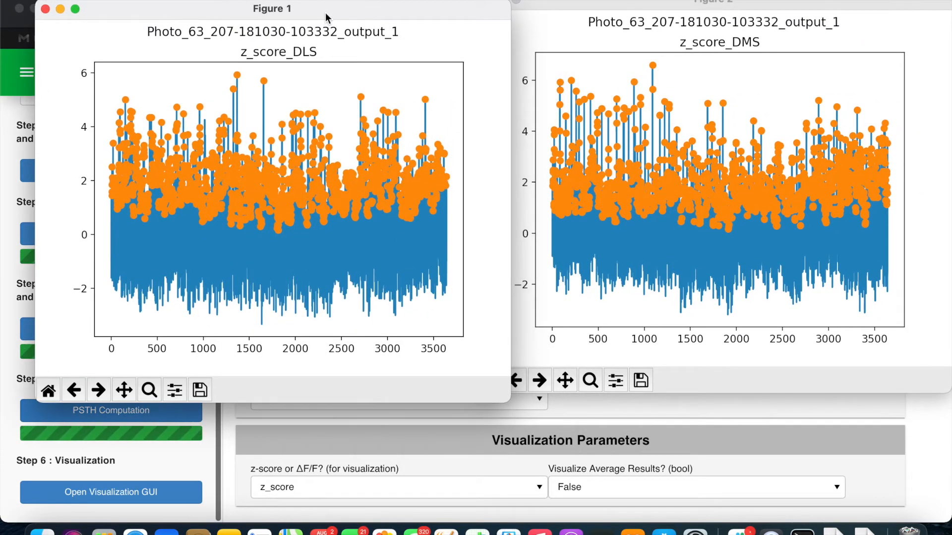
mouse_move(464, 214)
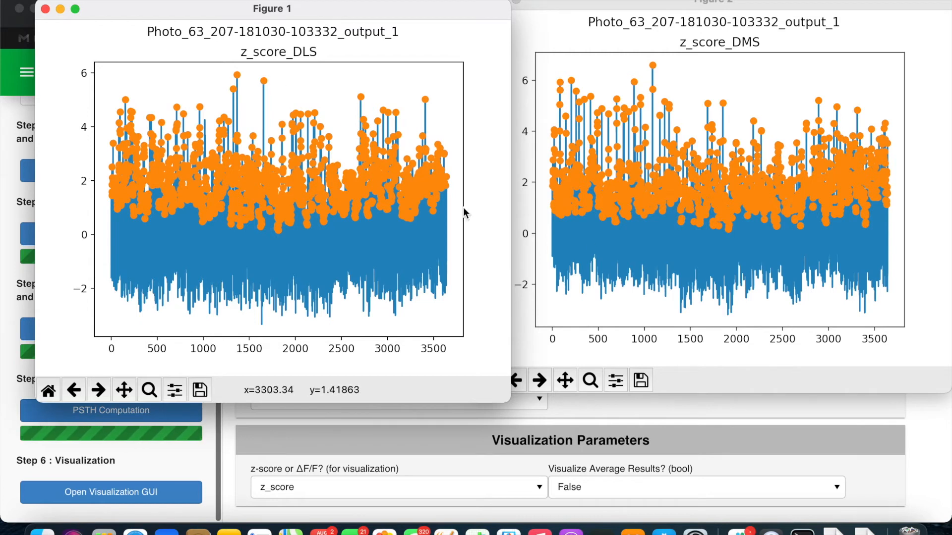
mouse_move(816, 384)
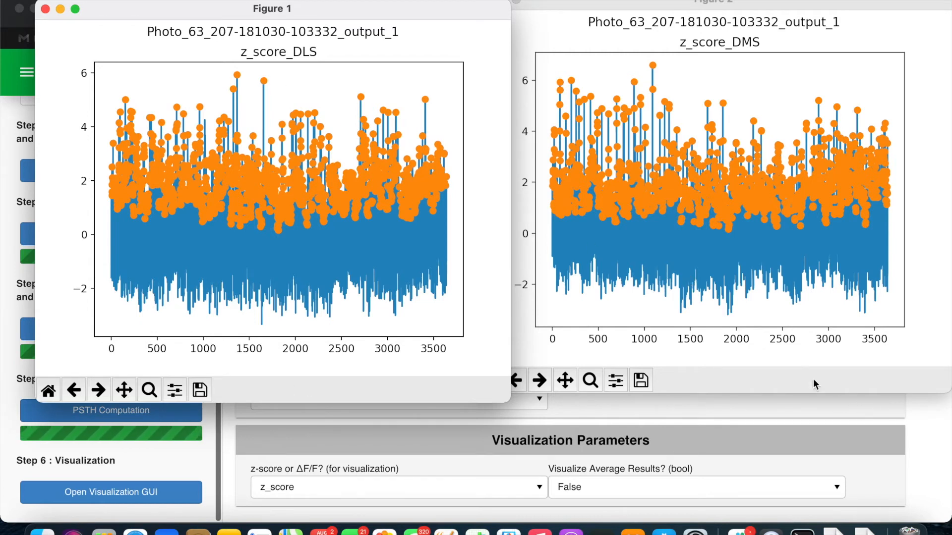
left_click(44, 9)
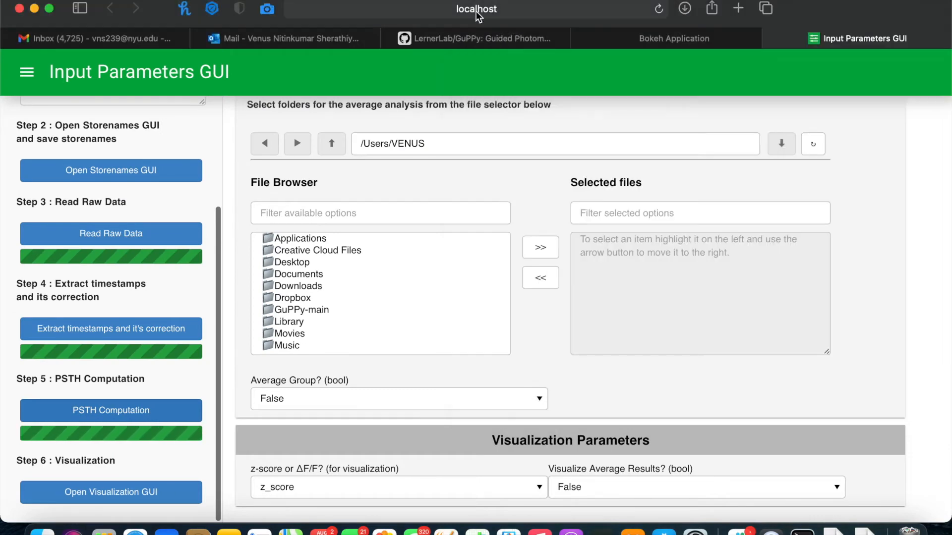
scroll("down", 3)
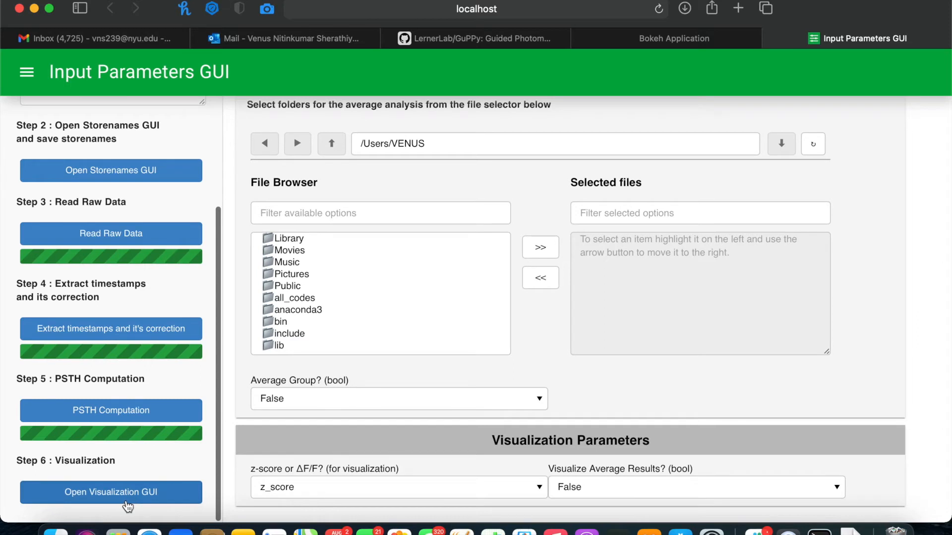
mouse_move(141, 501)
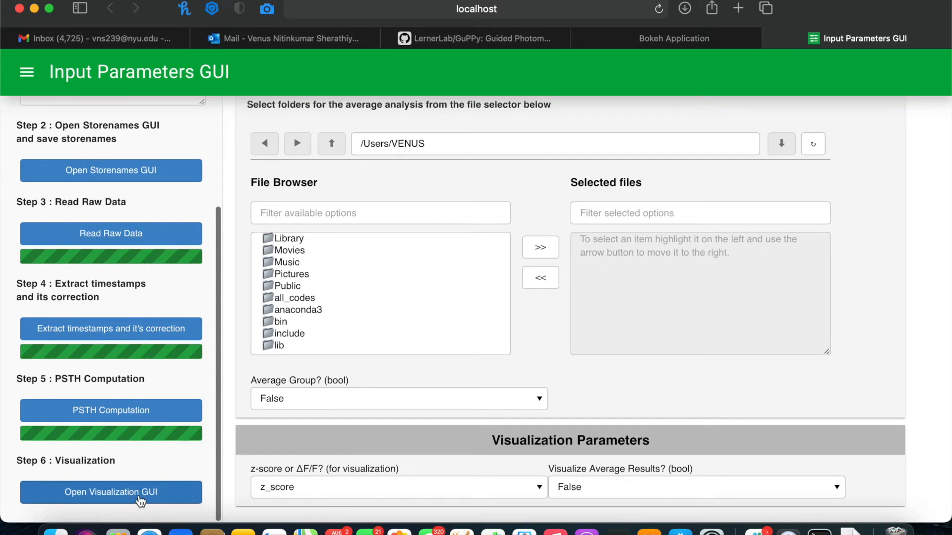
left_click(111, 492)
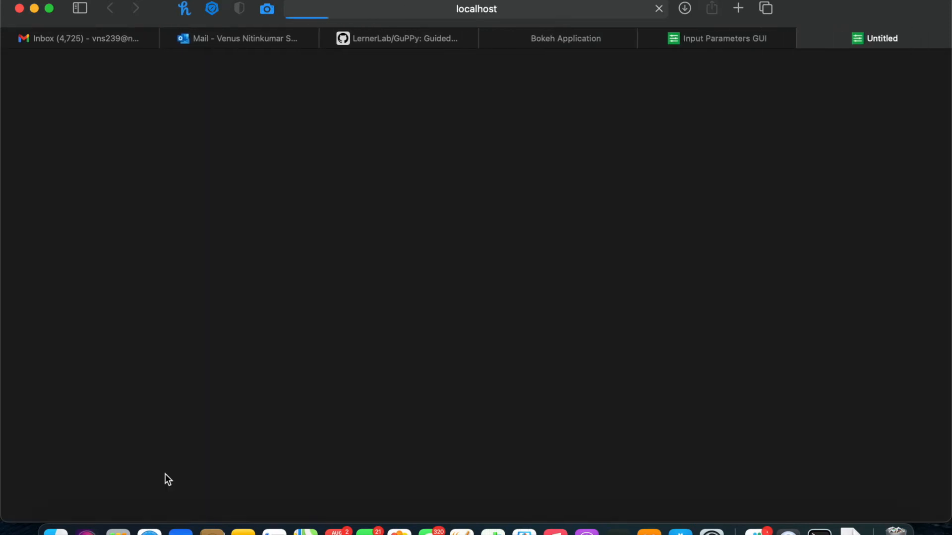
Let the Visualization GUI load and select RewardedNosepoke_DMS as the PSTH event
left_click(879, 38)
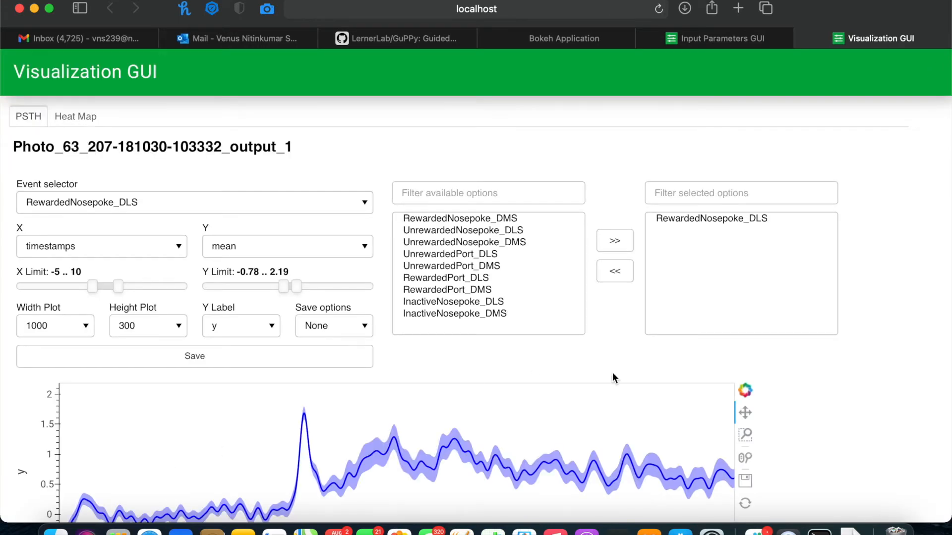
scroll("down", 3)
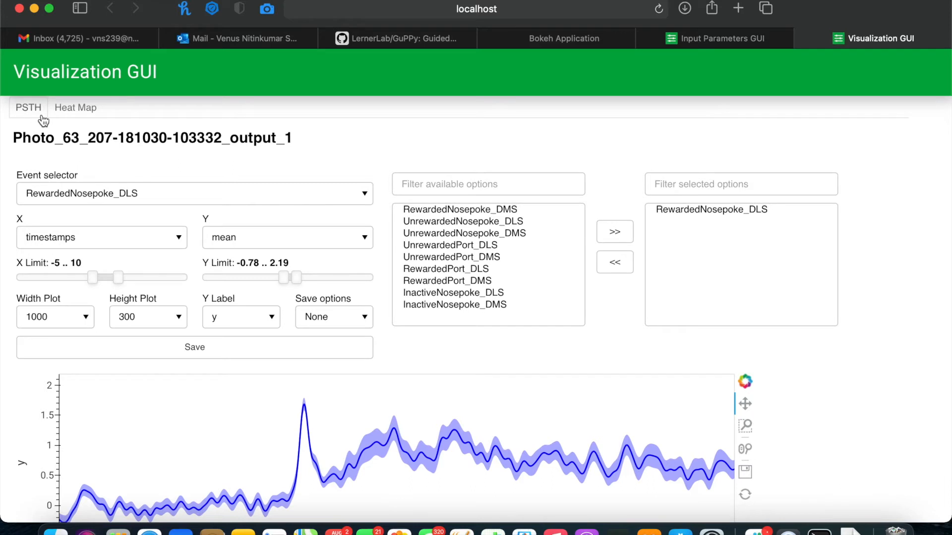
mouse_move(75, 108)
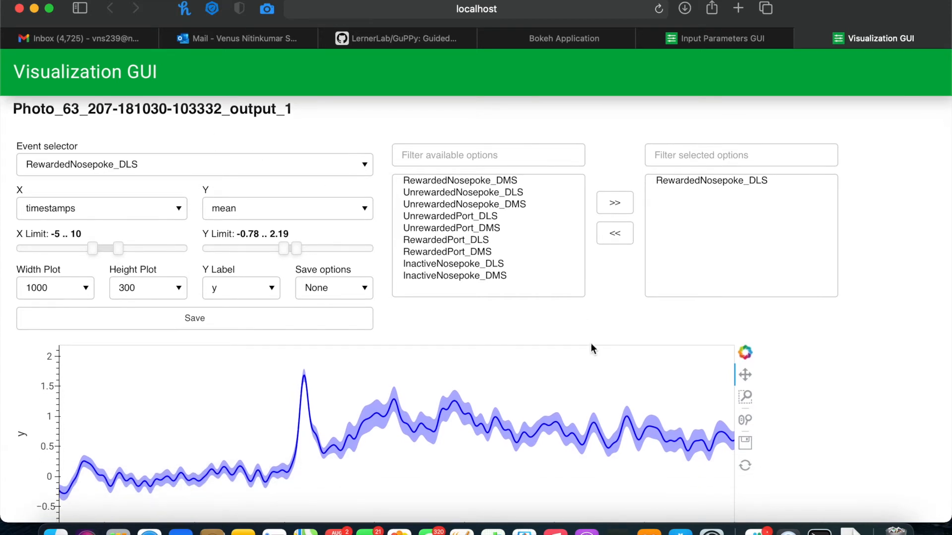
scroll("down", 3)
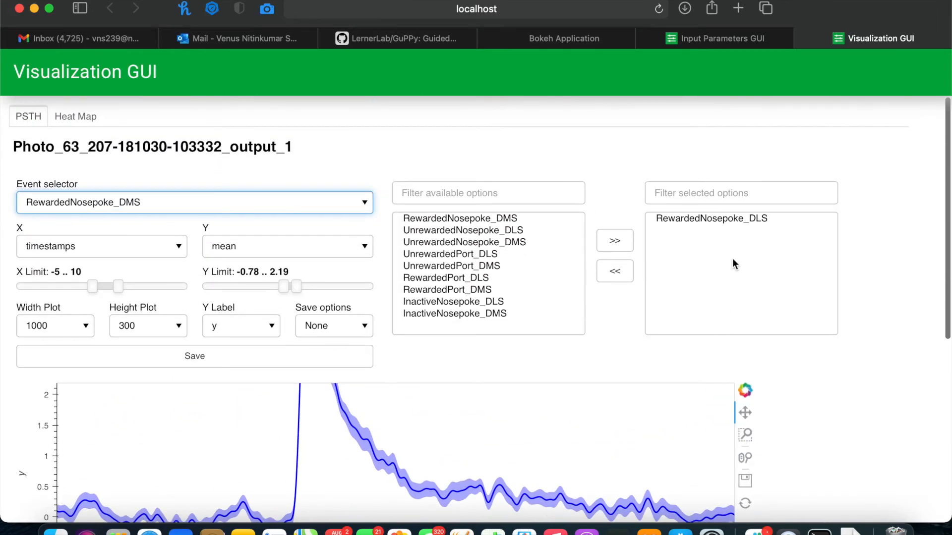
left_click(712, 219)
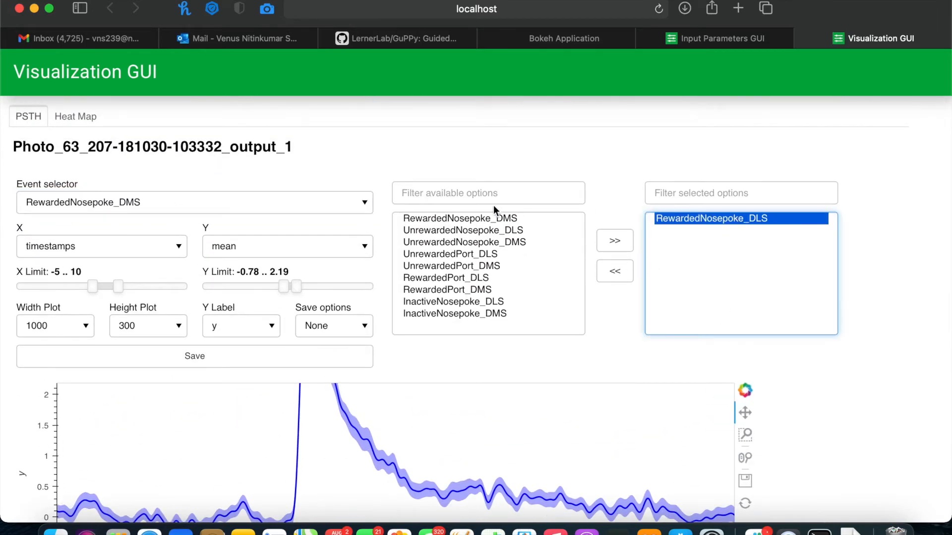
Add RewardedNosepoke_DMS to the chosen events and raise the upper y limit to 6.90
left_click(613, 240)
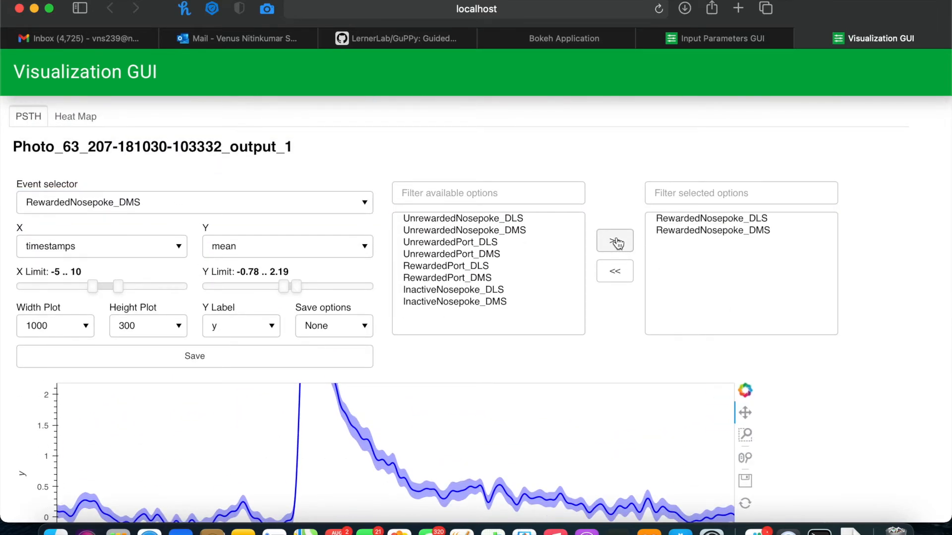
scroll("down", 3)
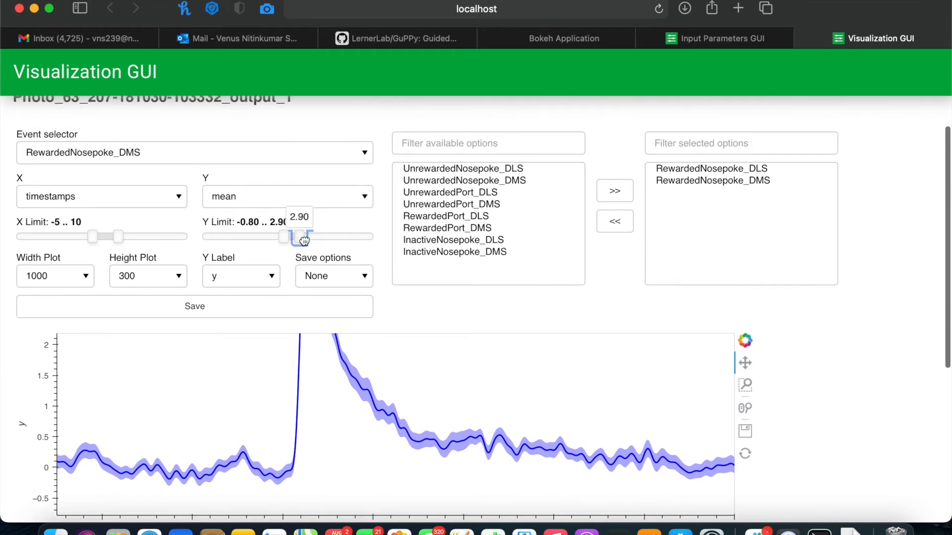
left_click_drag(304, 237, 320, 237)
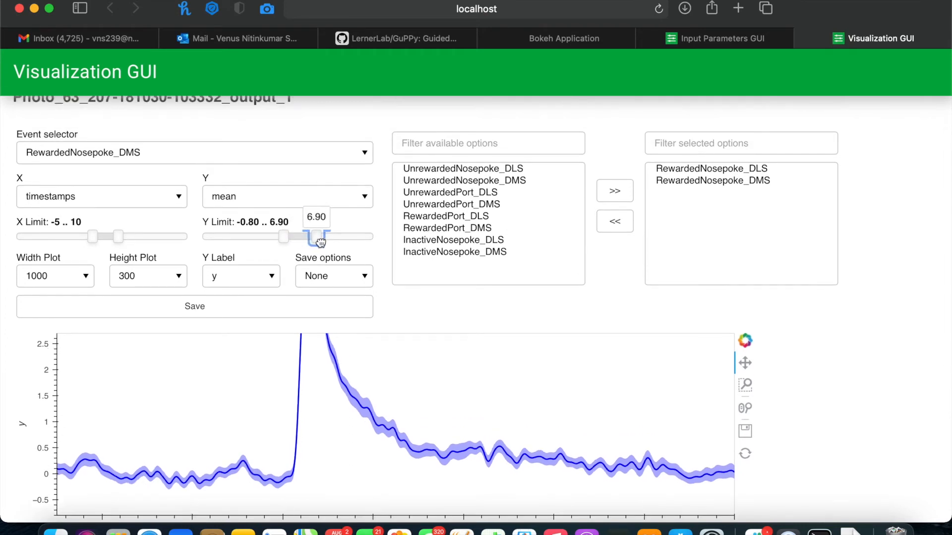
left_click_drag(318, 237, 335, 237)
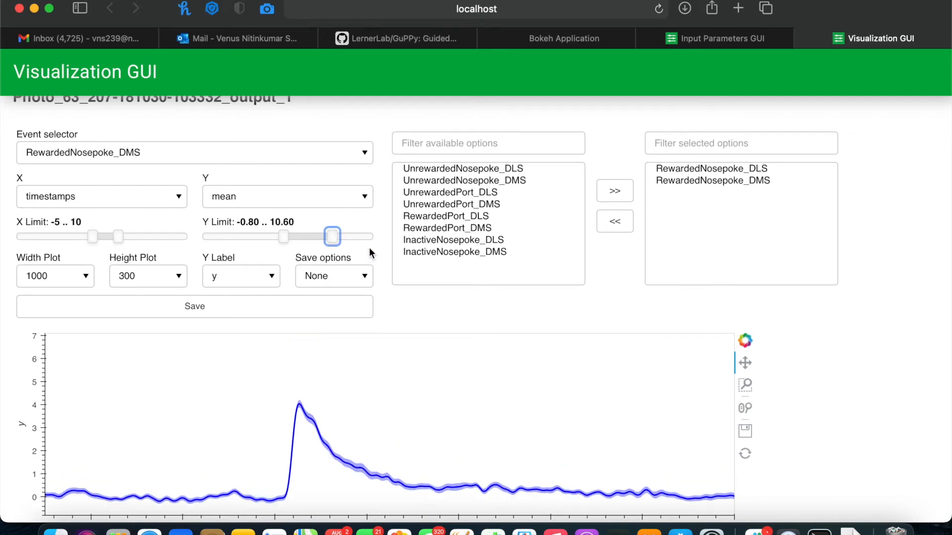
Label the y-axis z-score, plot all trials with the mean, and lower y minimum to -1.20
scroll("down", 3)
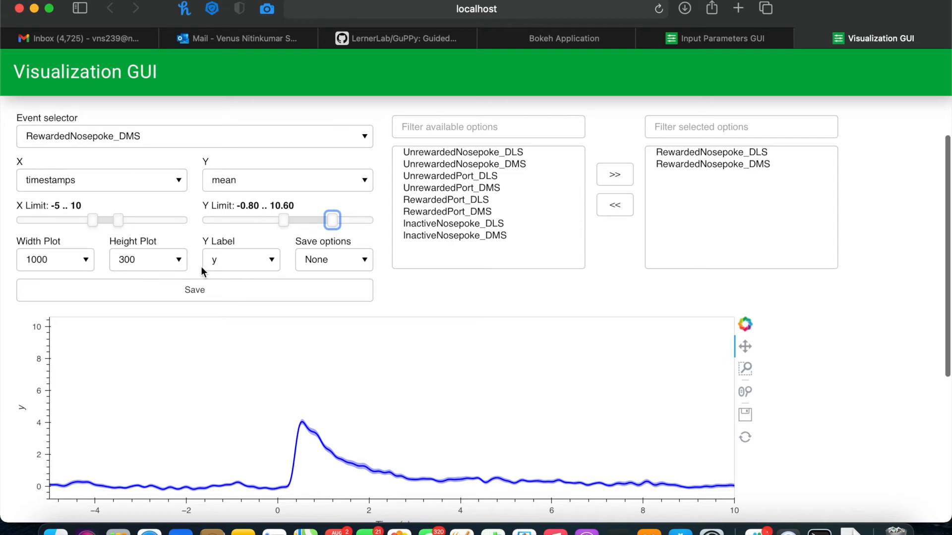
left_click(241, 260)
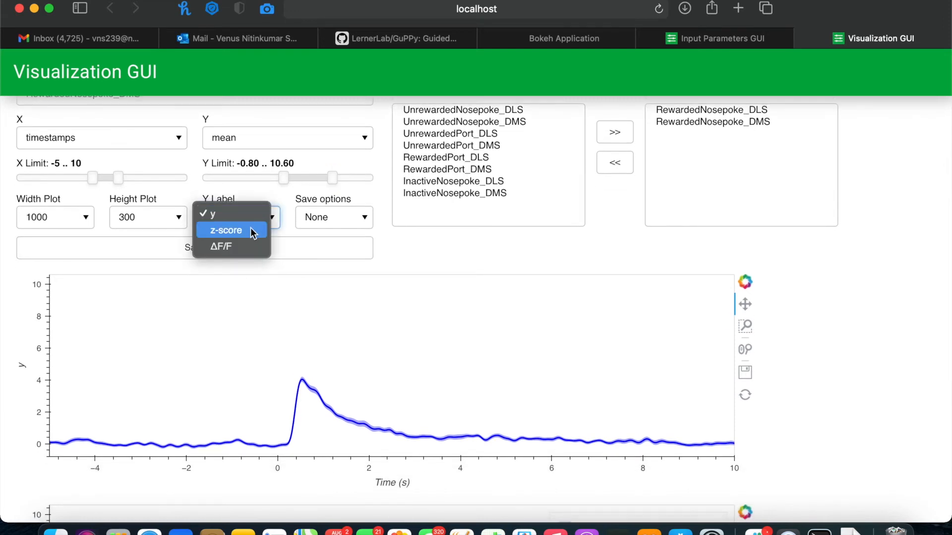
left_click(230, 231)
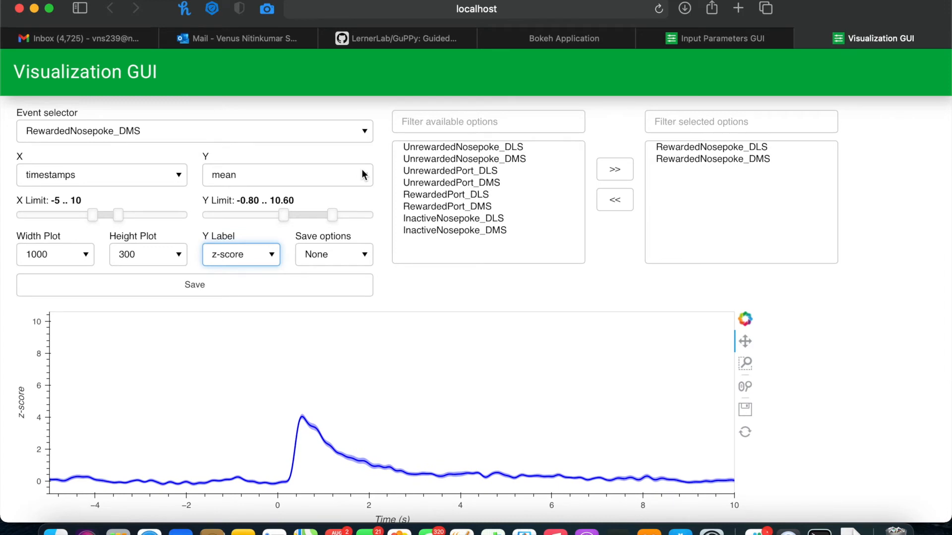
mouse_move(326, 375)
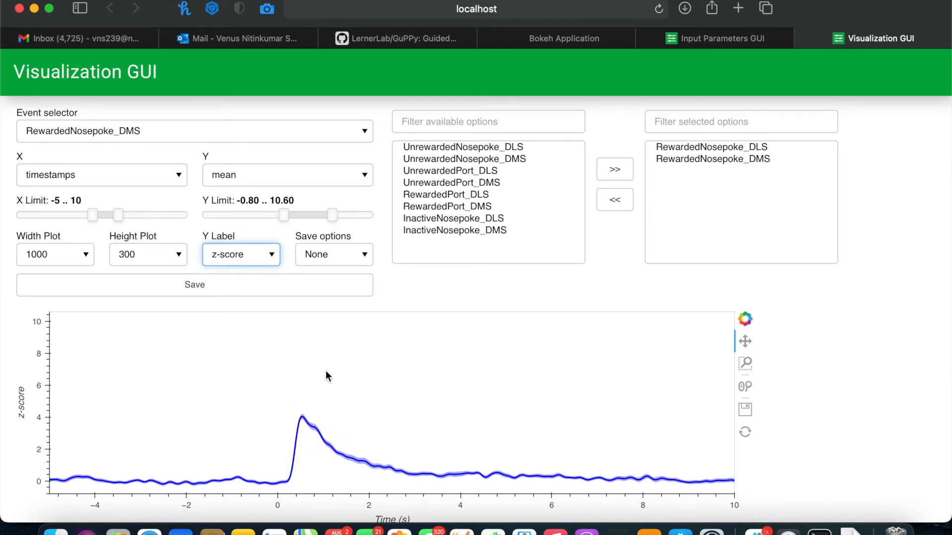
left_click(287, 175)
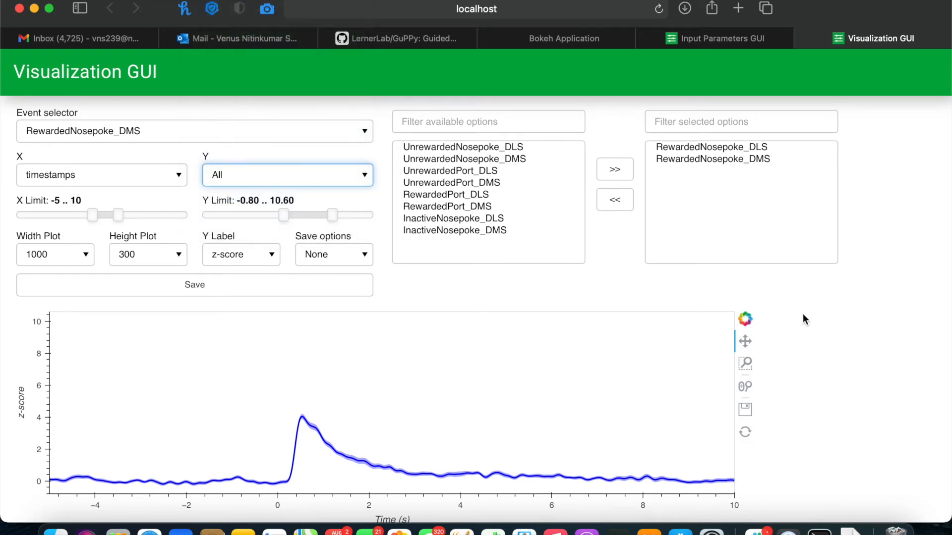
scroll("down", 3)
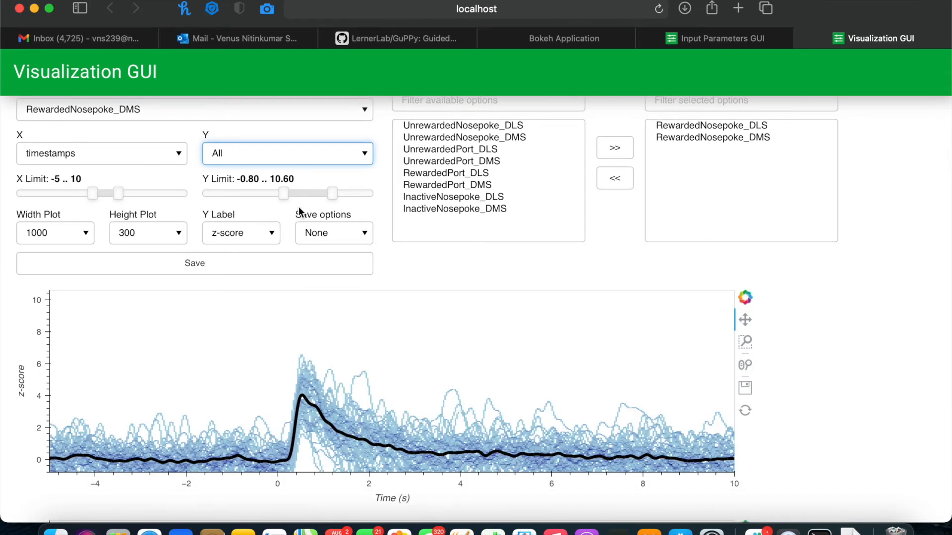
left_click_drag(282, 193, 282, 193)
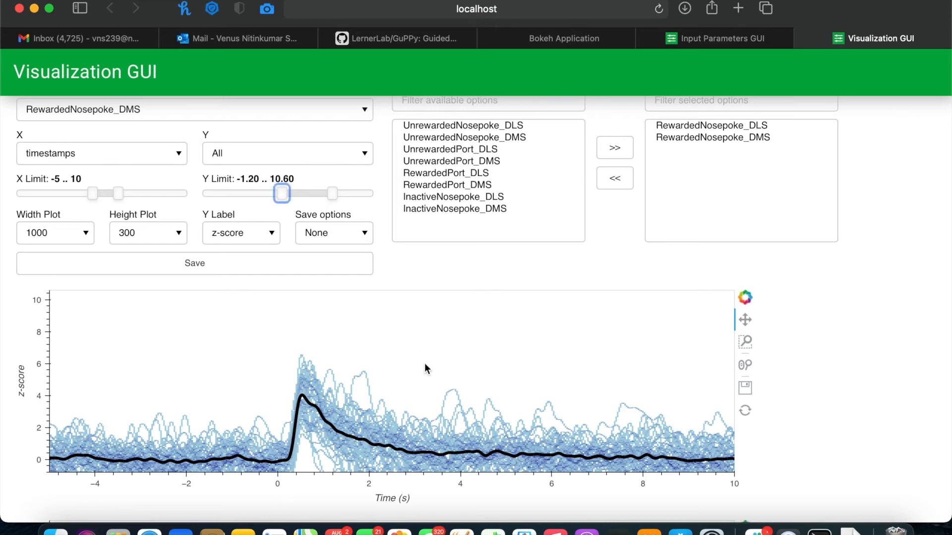
mouse_move(398, 398)
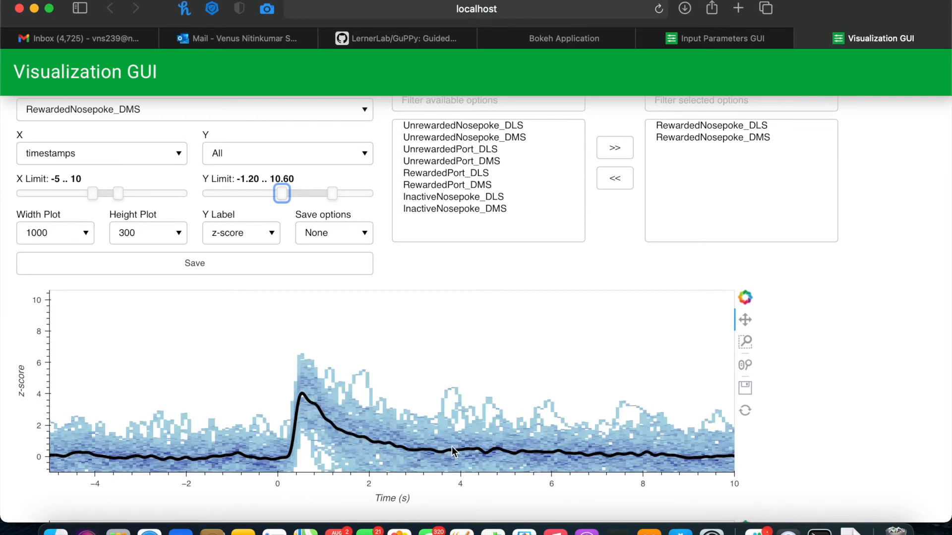
mouse_move(744, 387)
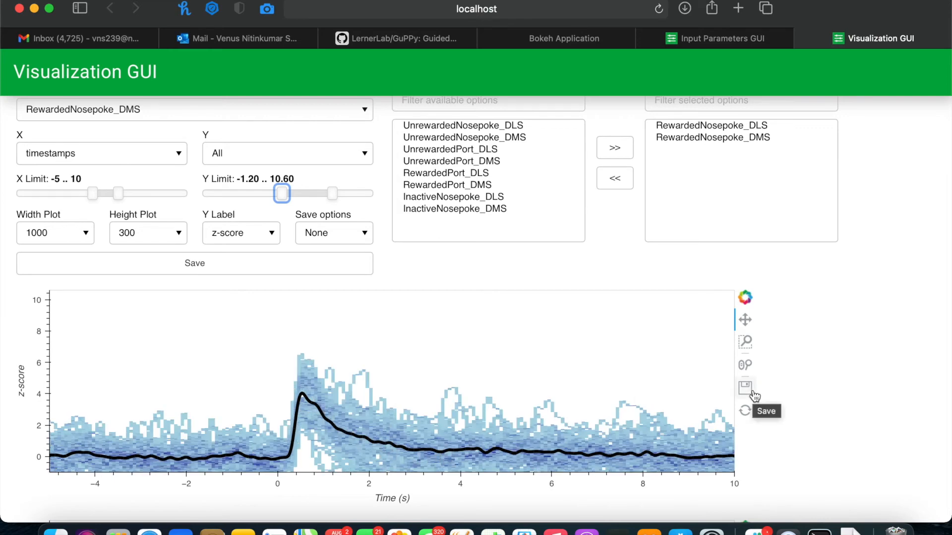
Set the PSTH save option to save_both_format and save the z-score plot
scroll("down", 3)
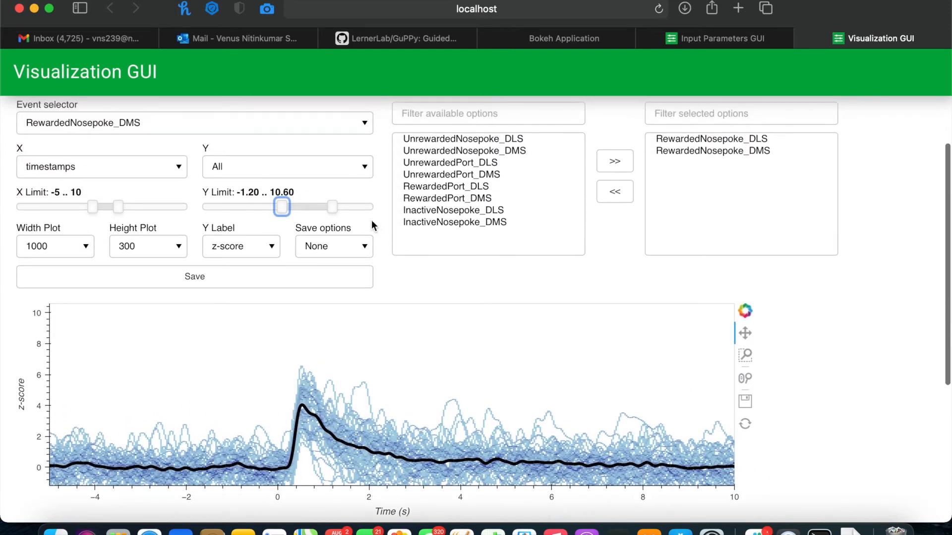
left_click(333, 246)
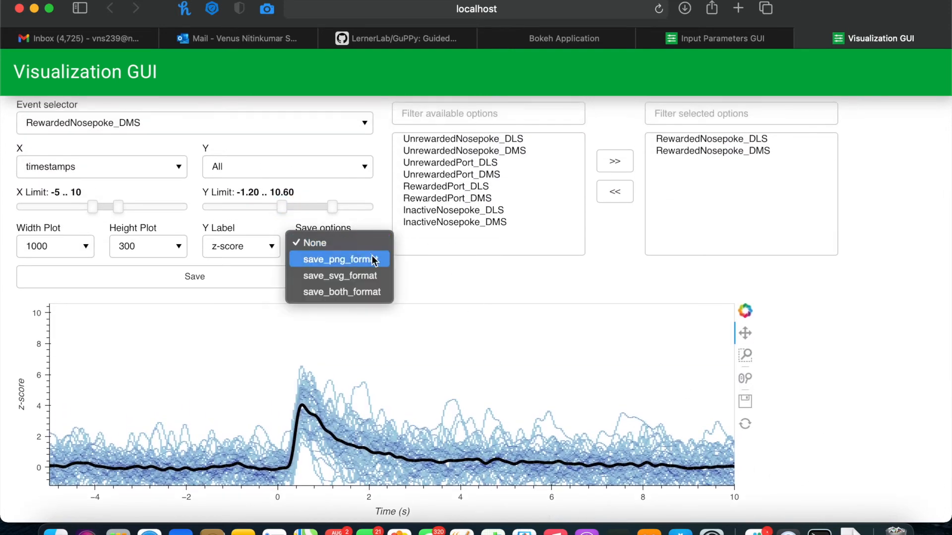
mouse_move(365, 292)
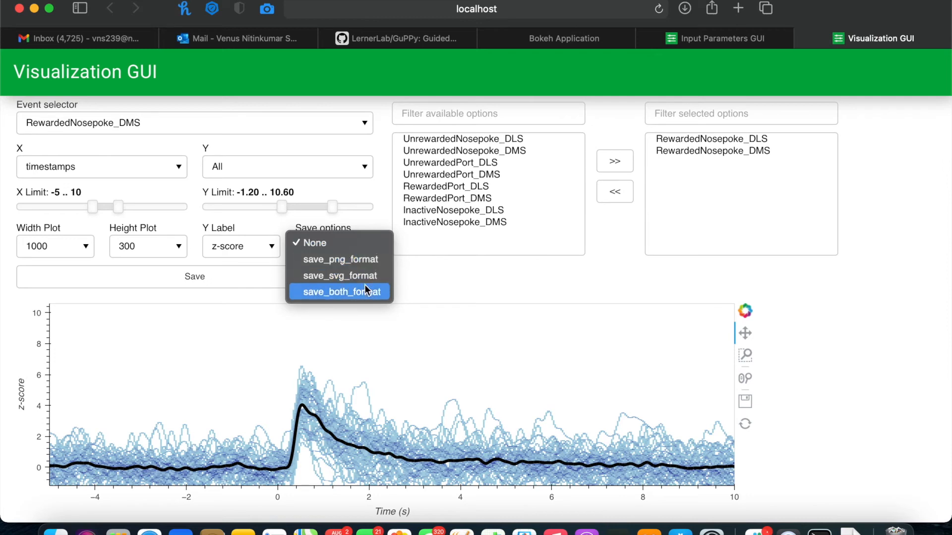
left_click(339, 292)
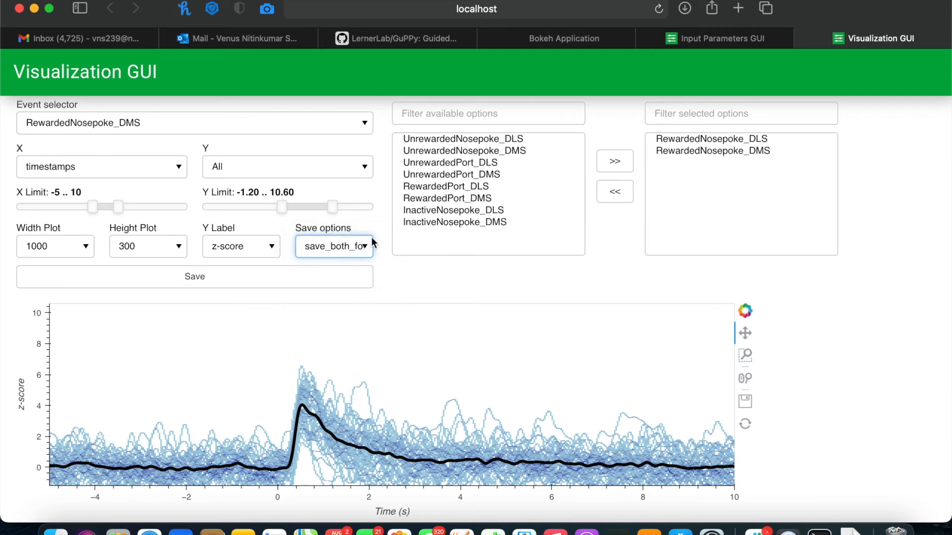
mouse_move(374, 265)
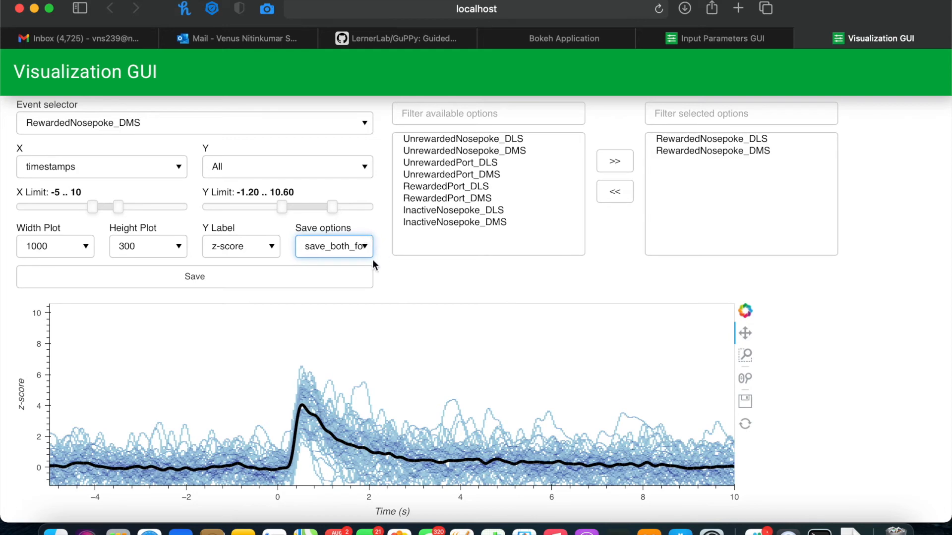
left_click(195, 277)
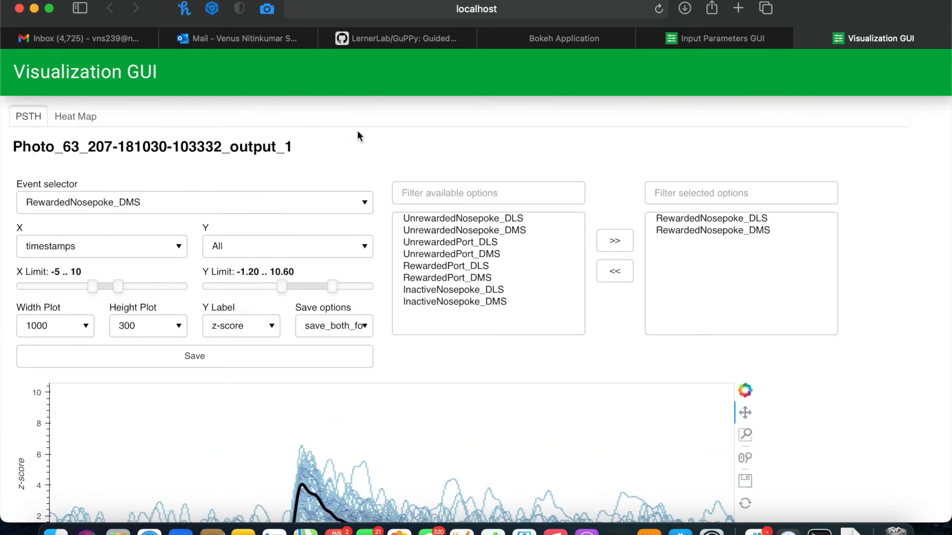
mouse_move(151, 140)
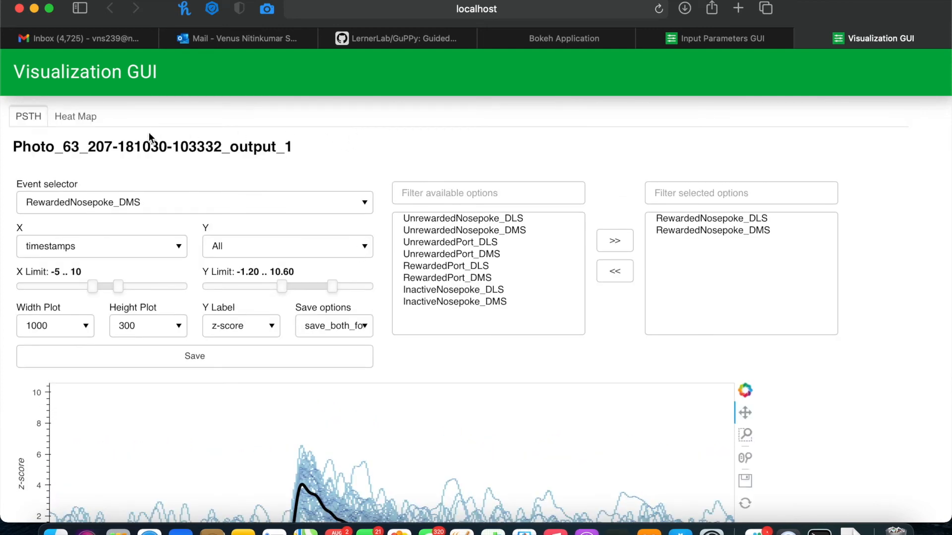
Show the Heat Map view for RewardedNosepoke_DLS and list the available colour maps
left_click(75, 117)
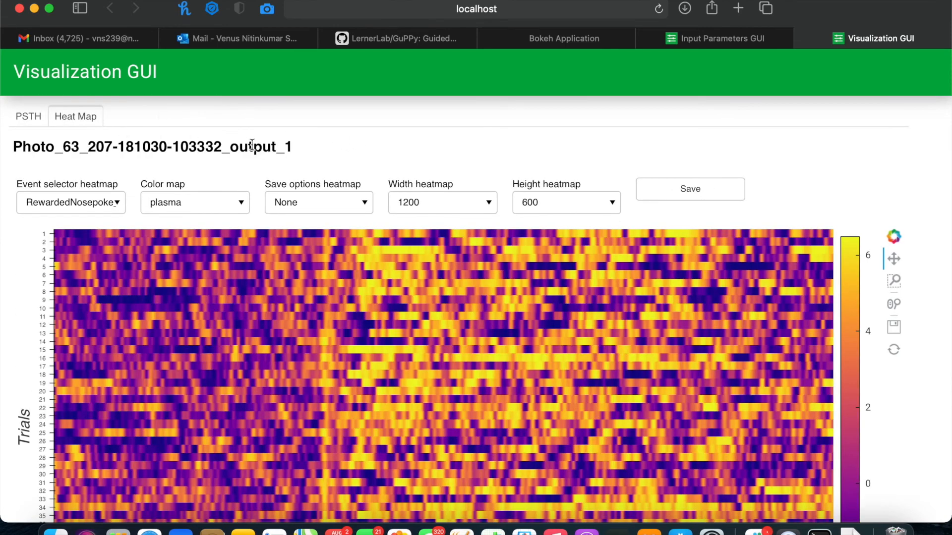
scroll("down", 3)
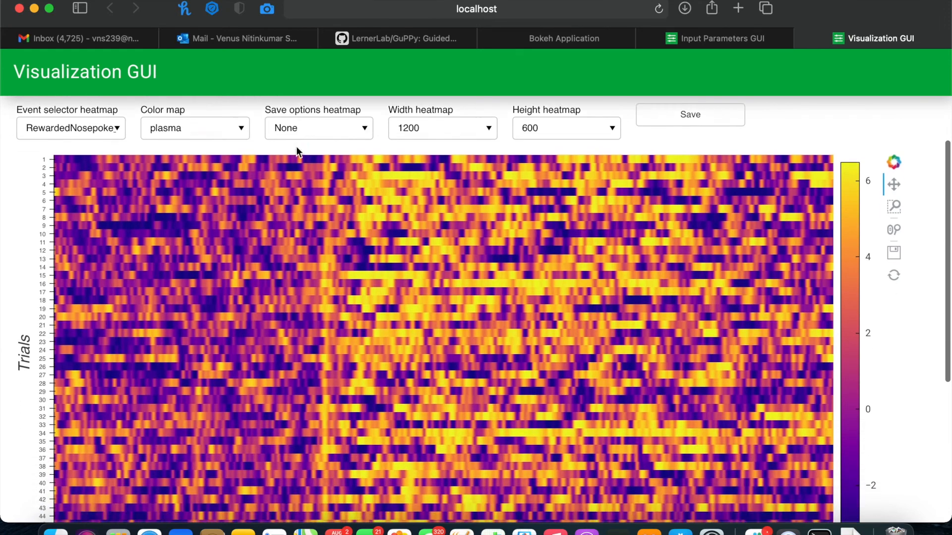
scroll("down", 3)
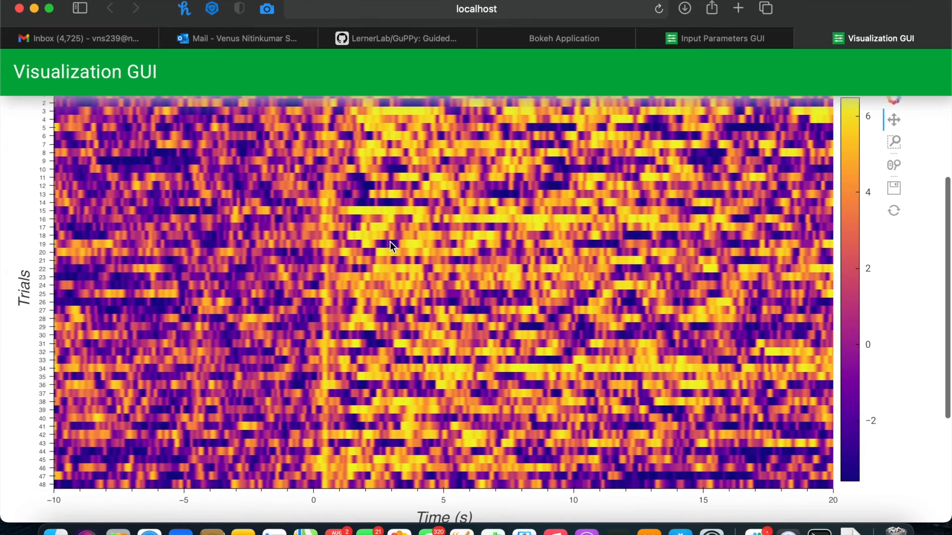
left_click(73, 122)
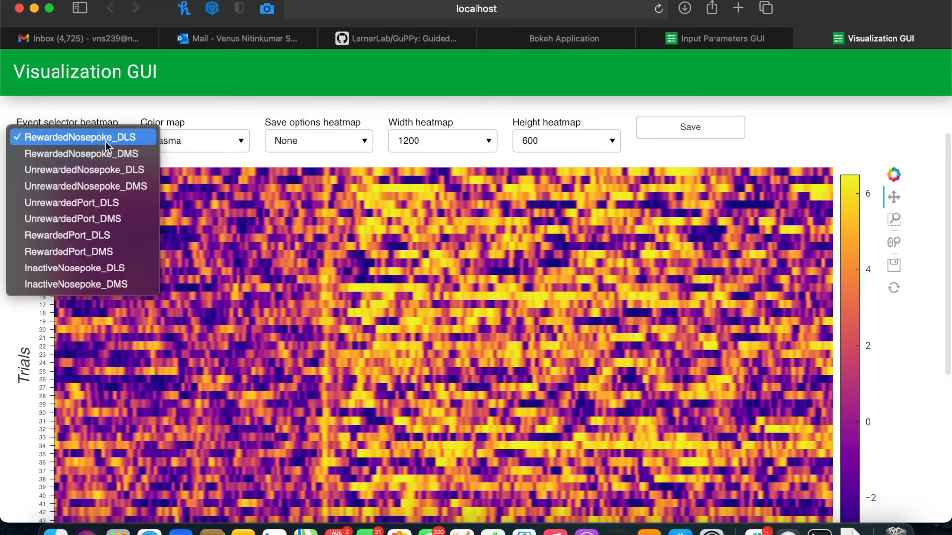
mouse_move(801, 173)
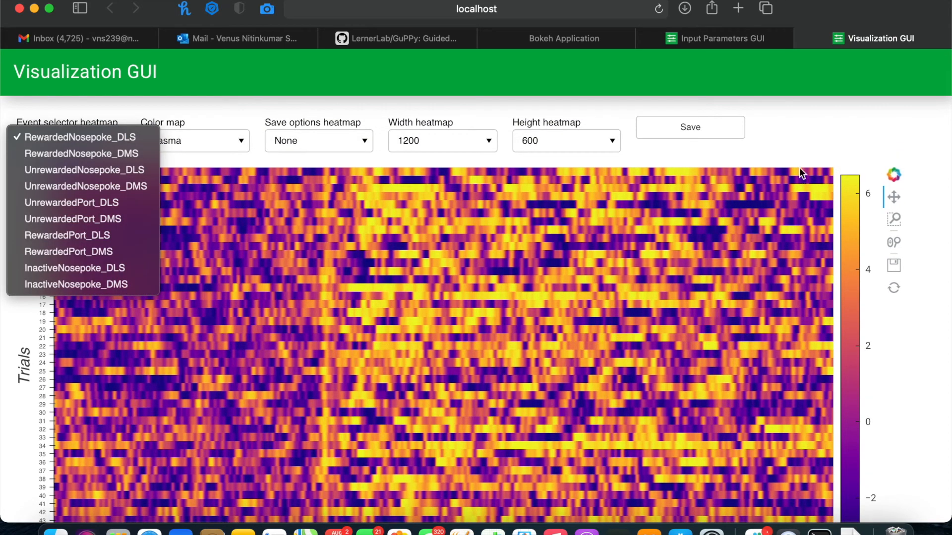
left_click(79, 137)
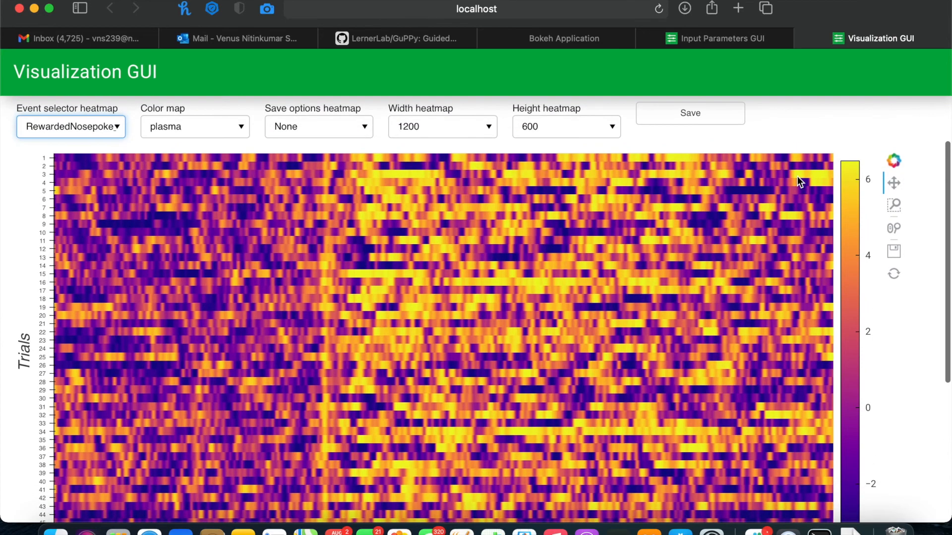
mouse_move(330, 125)
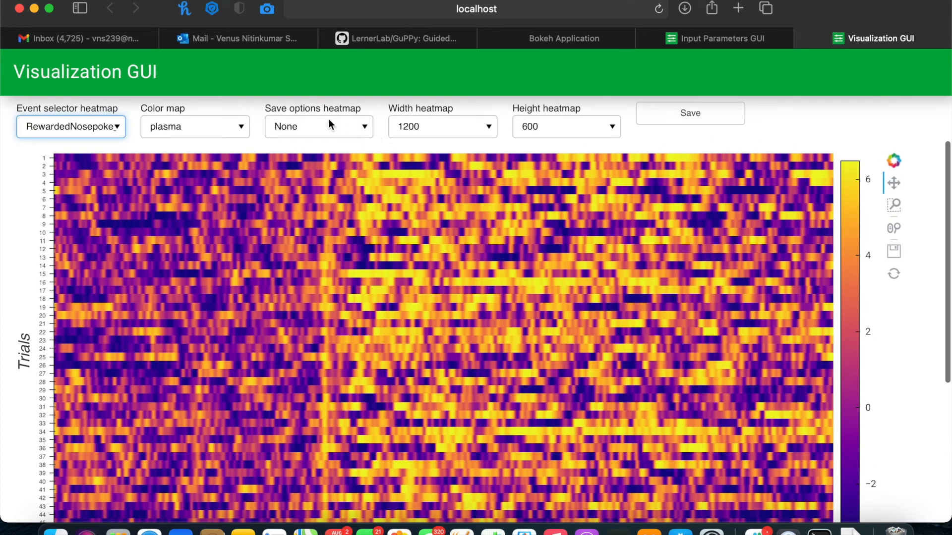
mouse_move(263, 120)
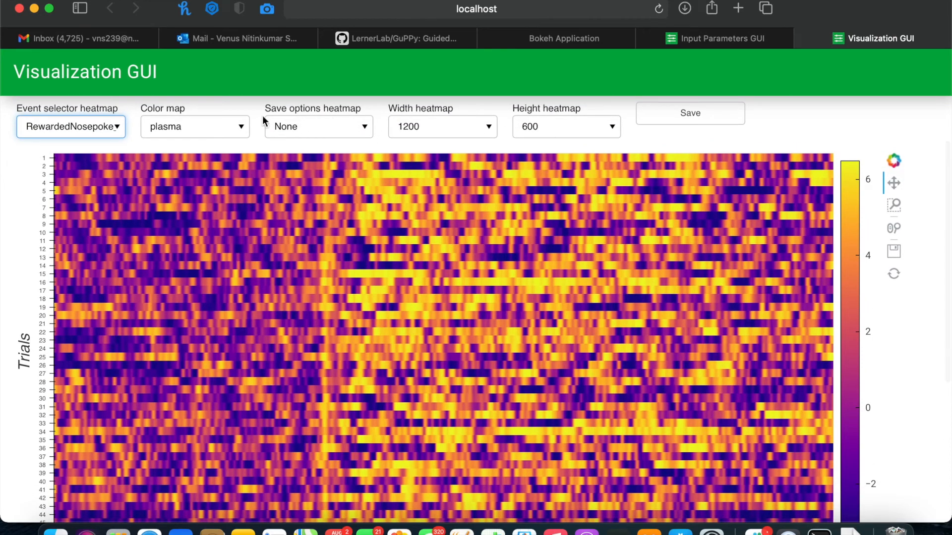
left_click(194, 126)
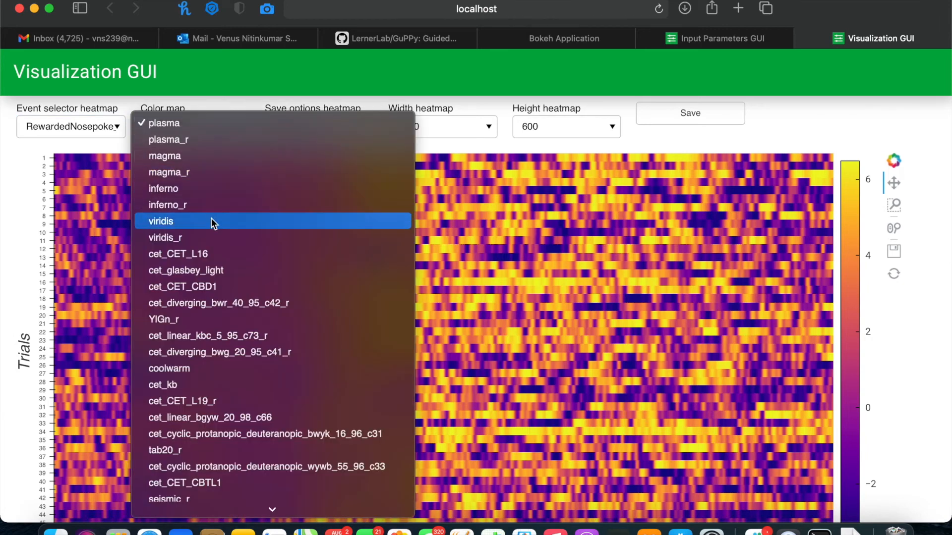
Recolour the RewardedNosepoke_DLS heat map with viridis and save it as both PNG and SVG
left_click(160, 220)
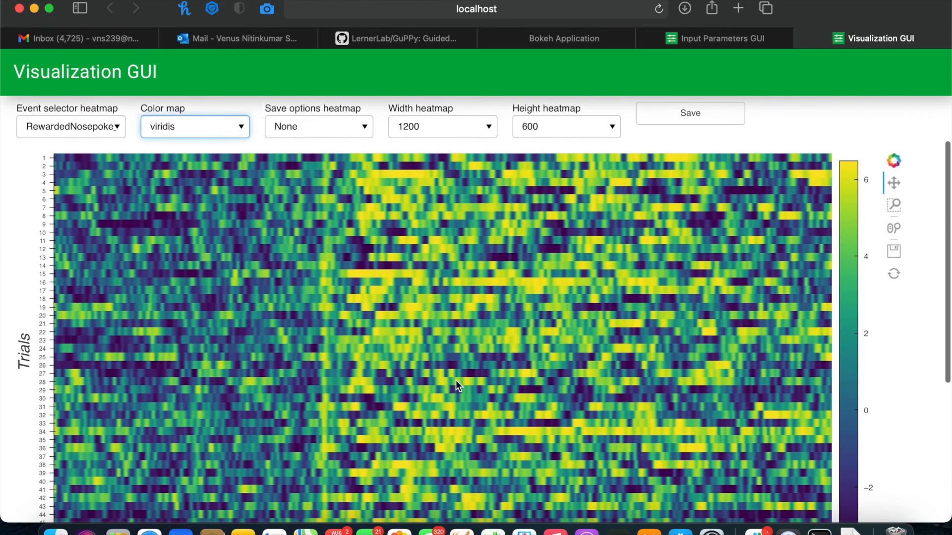
left_click(319, 127)
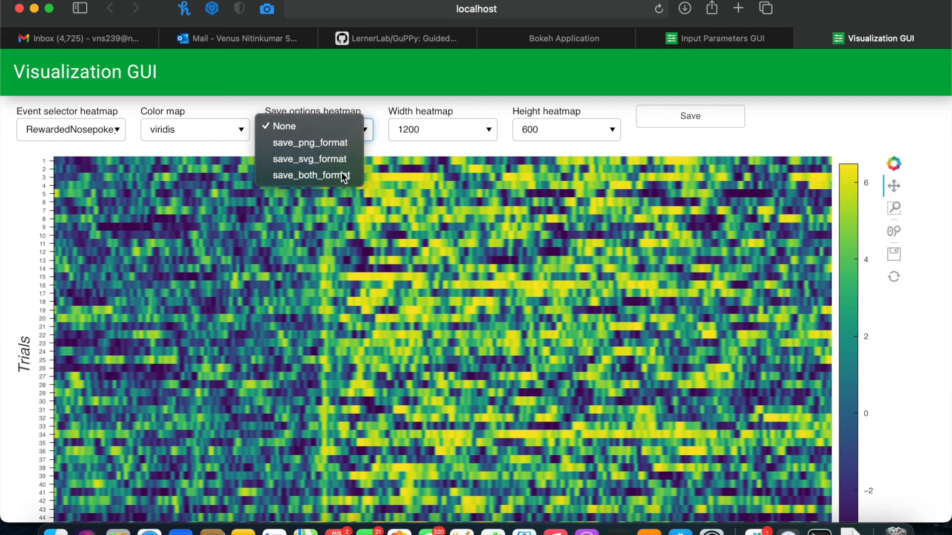
left_click(311, 175)
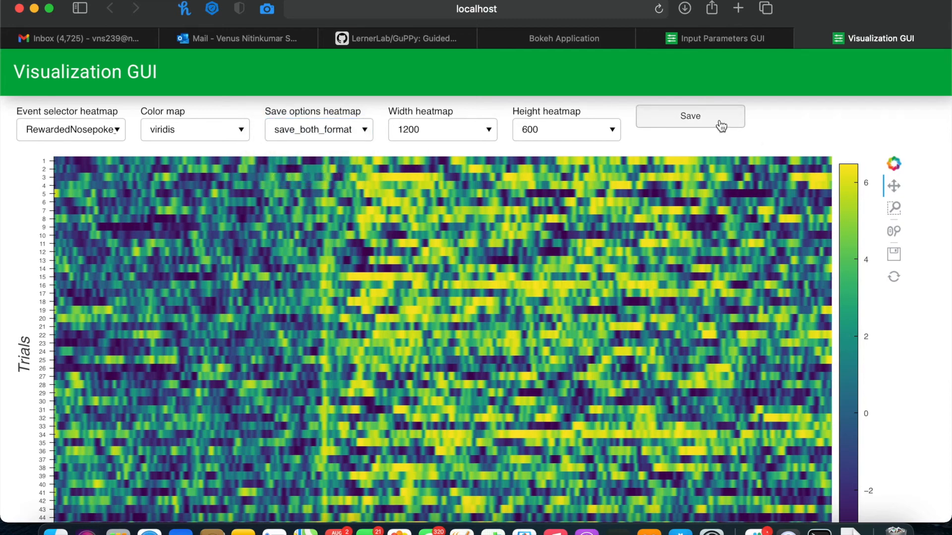
left_click(195, 129)
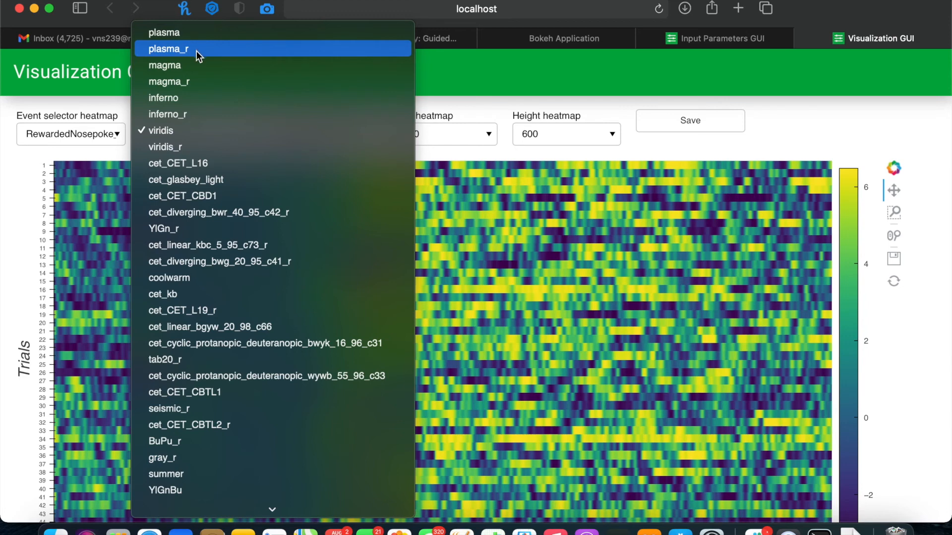
mouse_move(192, 65)
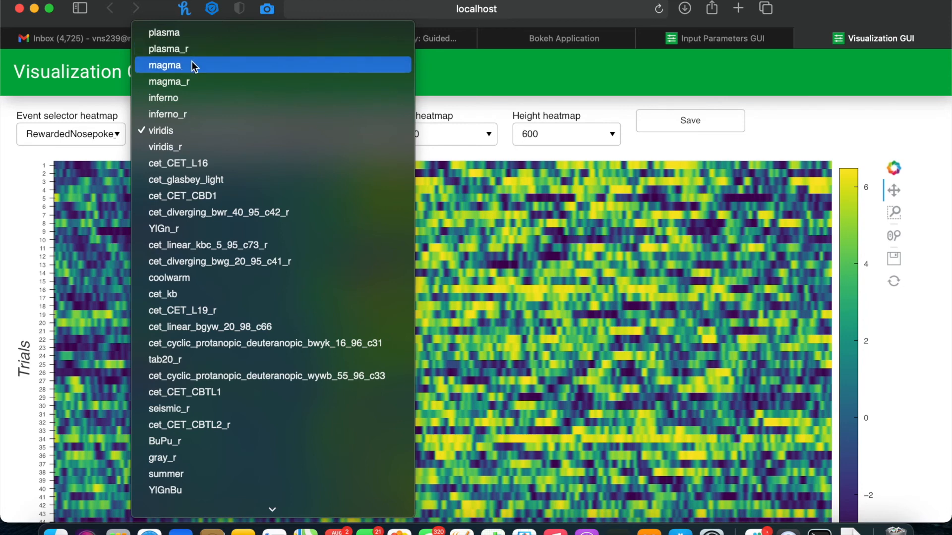
mouse_move(192, 147)
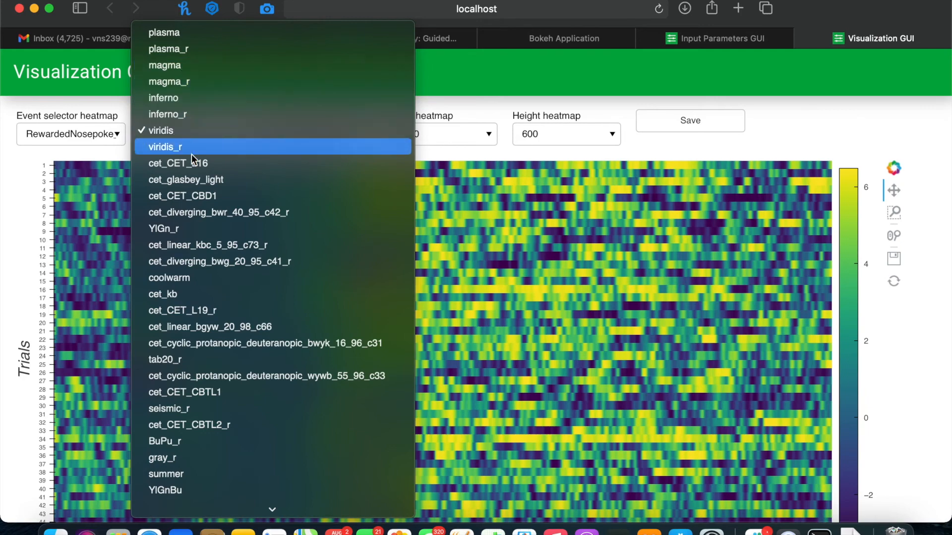
scroll("down", 3)
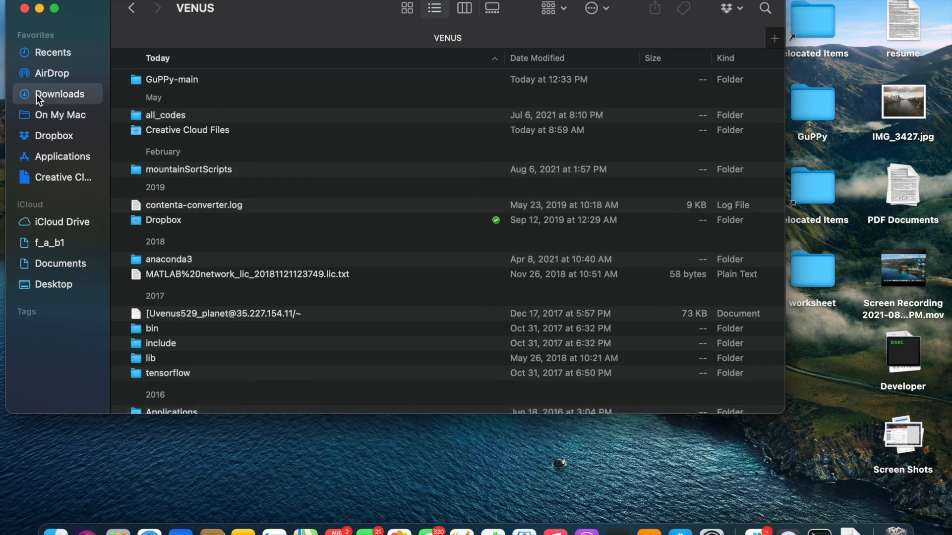
Search for 'sampledata' within the Downloads folder
left_click(59, 94)
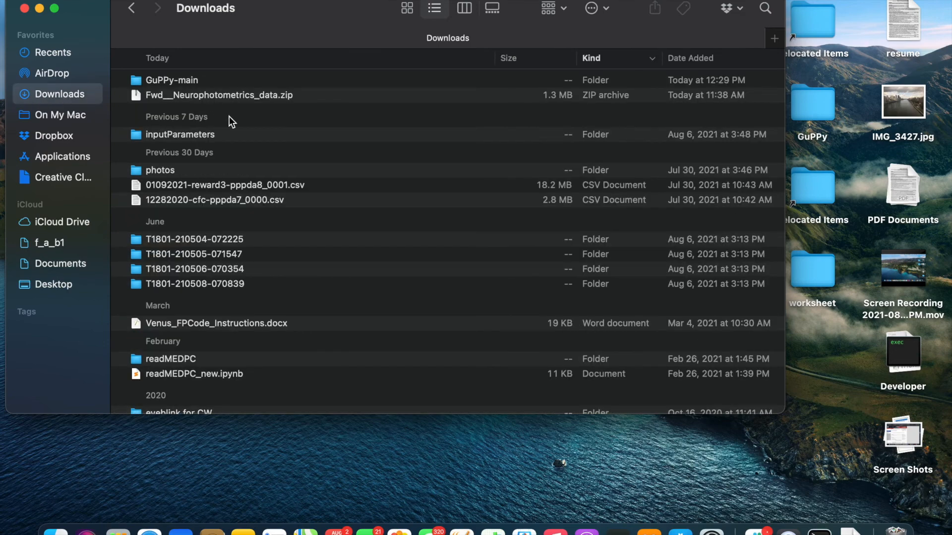
scroll("down", 3)
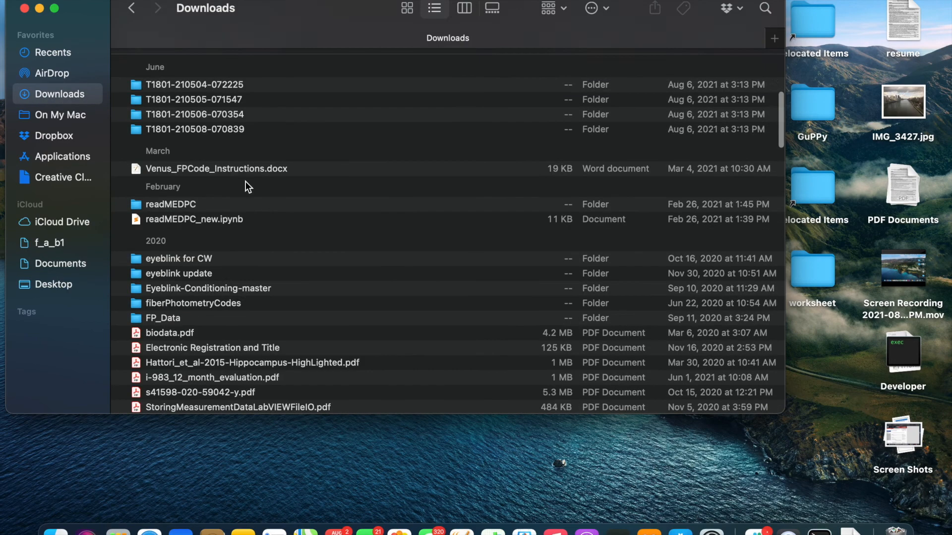
scroll("down", 3)
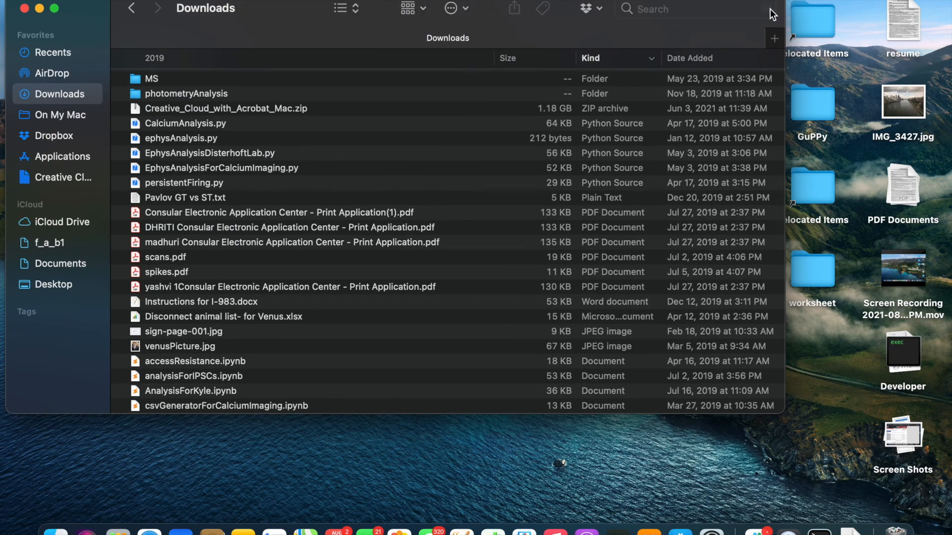
type("sample")
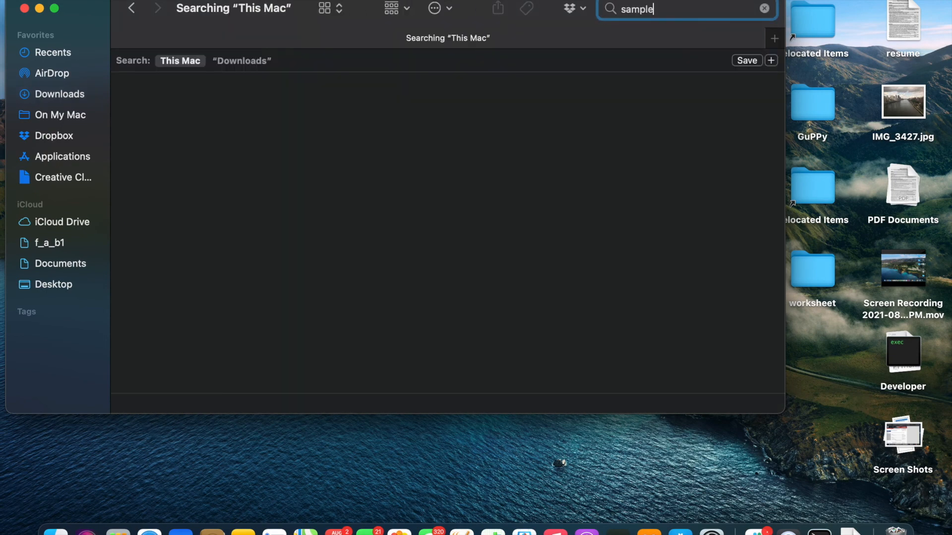
type("data")
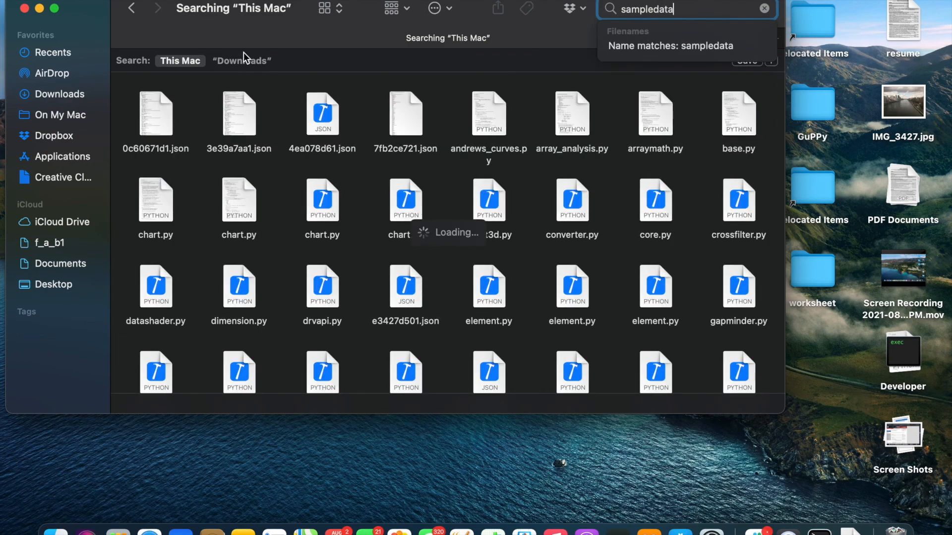
left_click(242, 60)
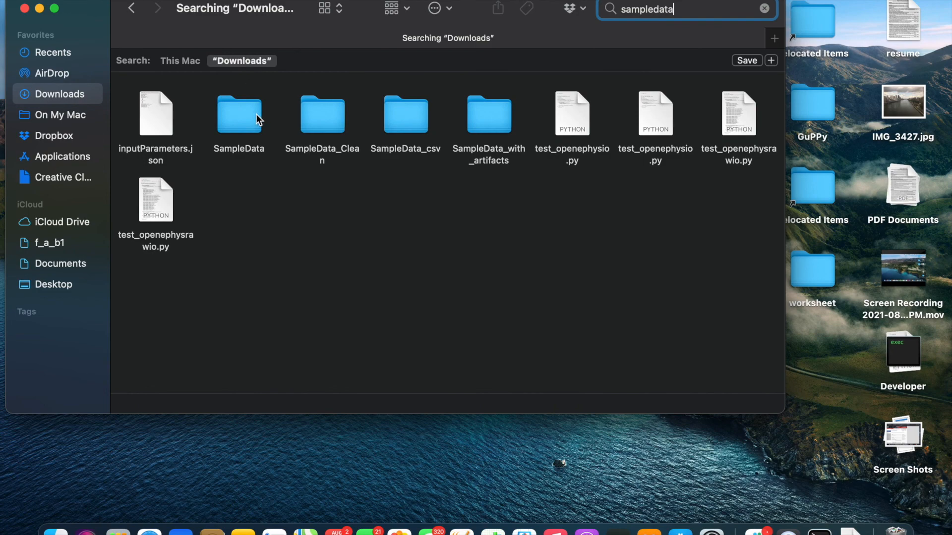
double_click(239, 114)
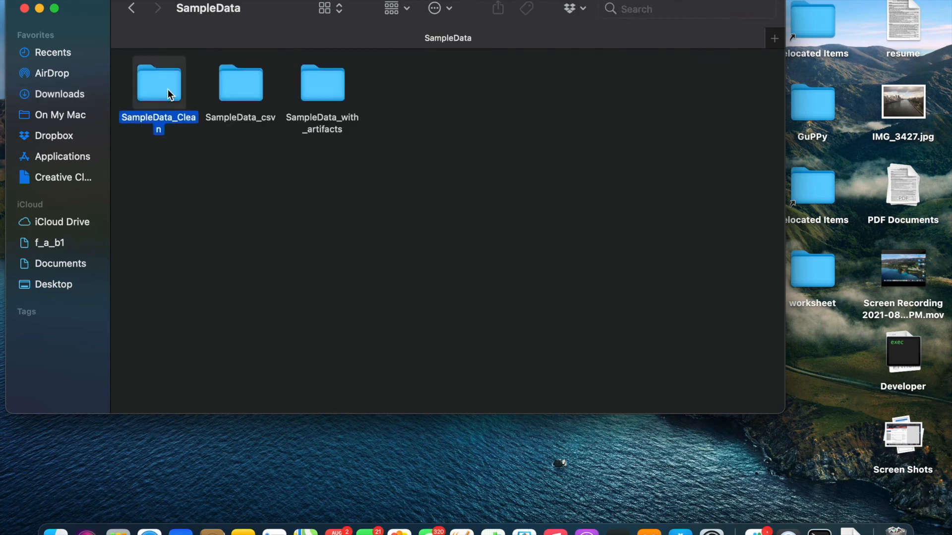
double_click(159, 83)
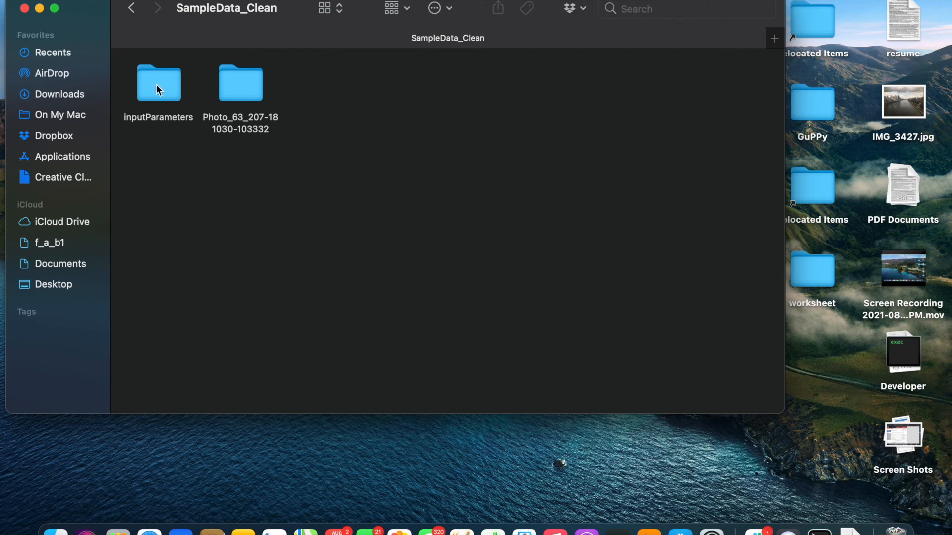
double_click(240, 83)
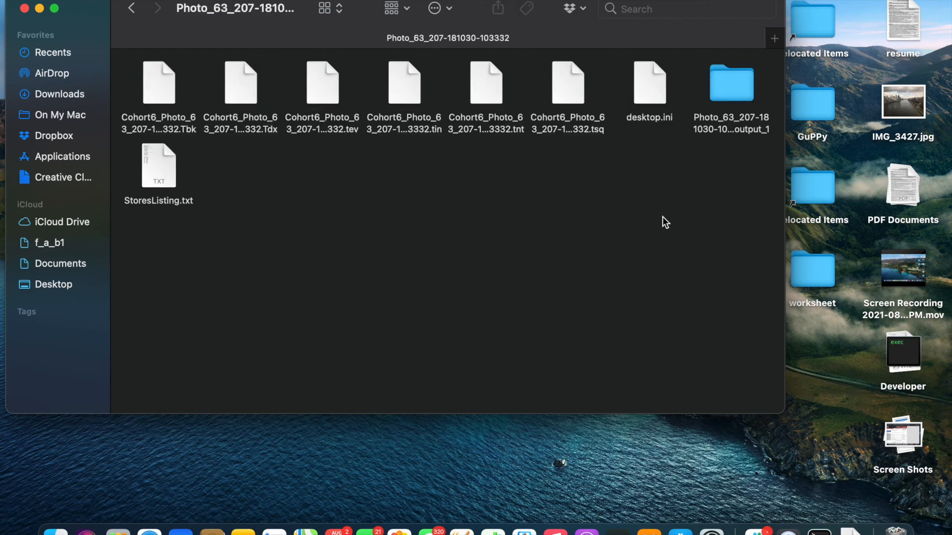
left_click(731, 83)
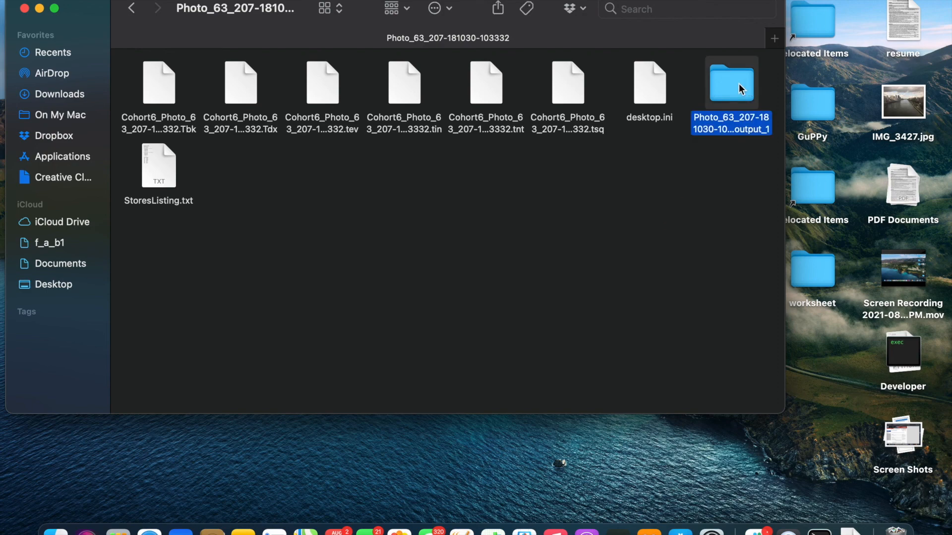
double_click(730, 84)
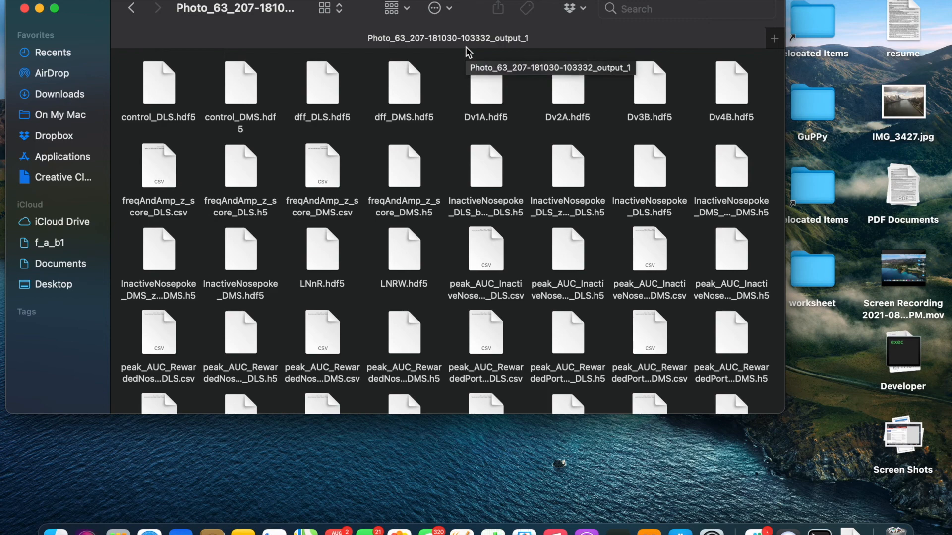
mouse_move(421, 120)
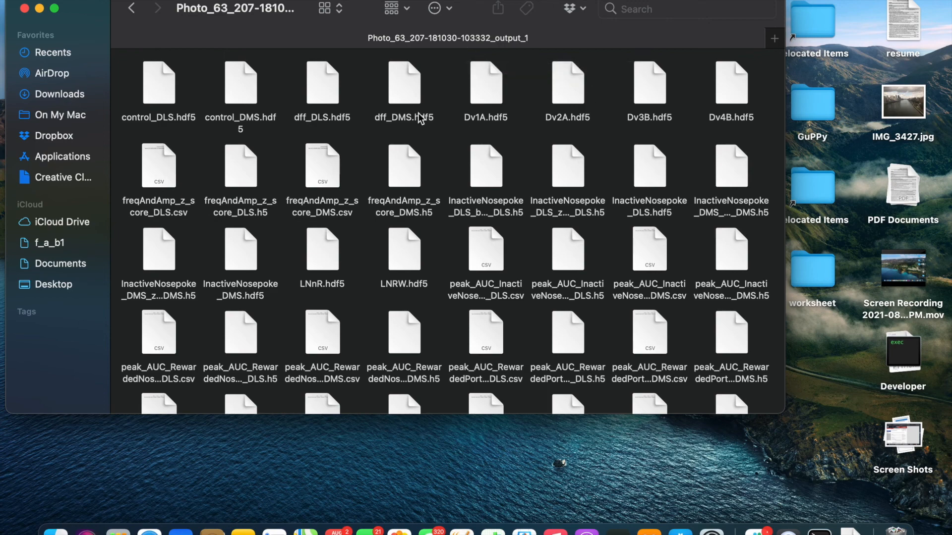
mouse_move(435, 135)
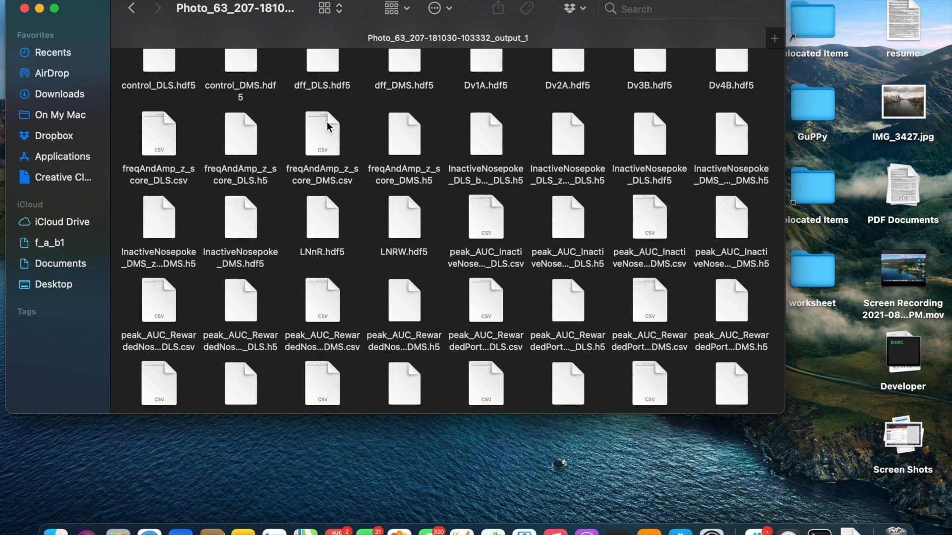
Scroll the output_1 file listing and select freqAndAmp_z_score_DMS.csv
scroll("down", 3)
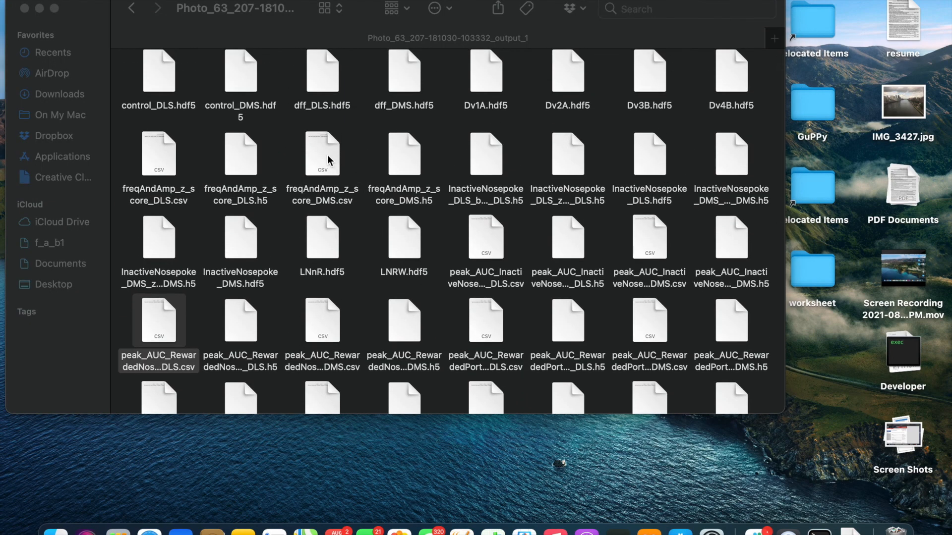
left_click(322, 153)
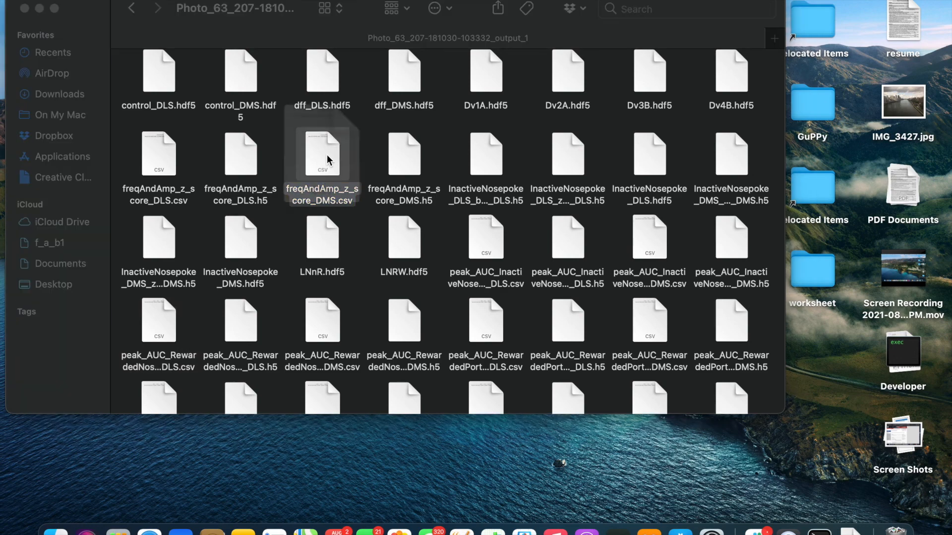
Open freqAndAmp_z_score_DMS.csv in Numbers, showing frequency 22.92 and amplitude 2.088
double_click(322, 154)
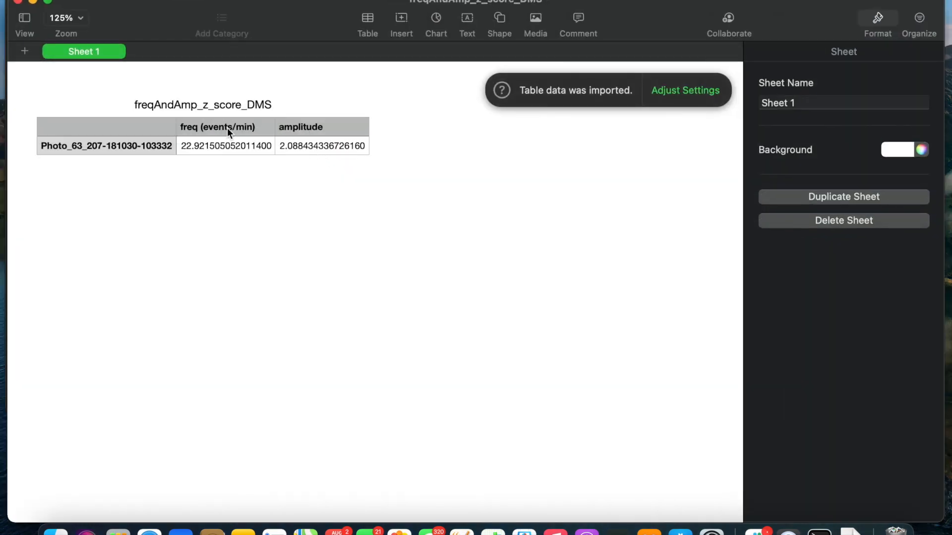
mouse_move(316, 140)
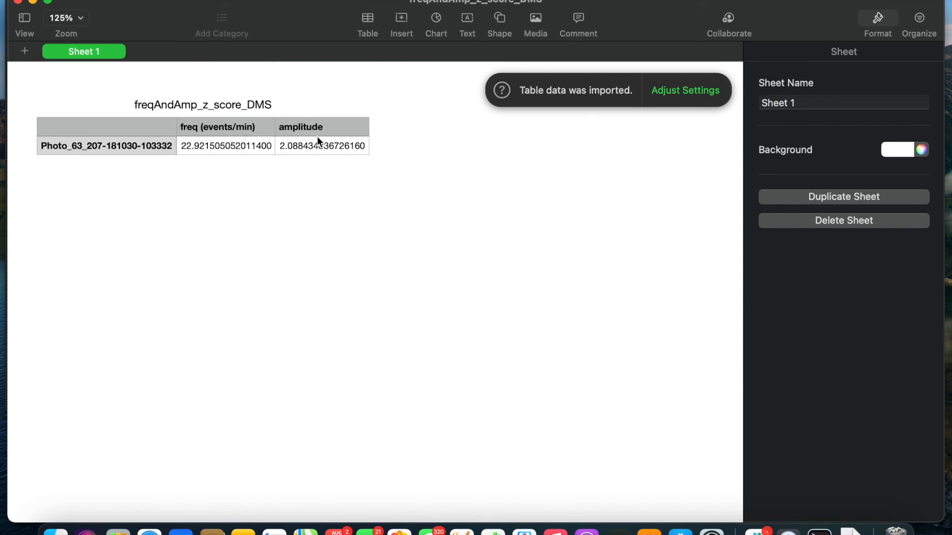
mouse_move(314, 117)
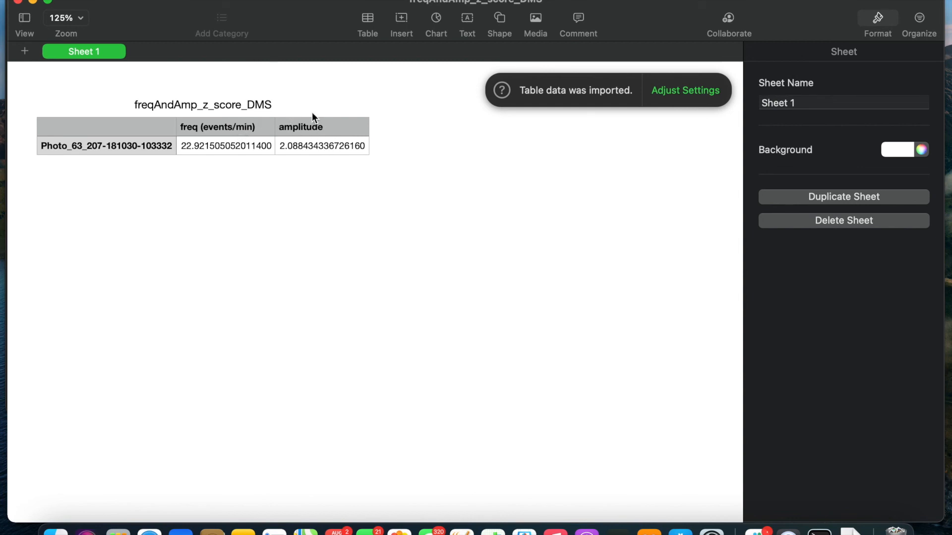
mouse_move(416, 101)
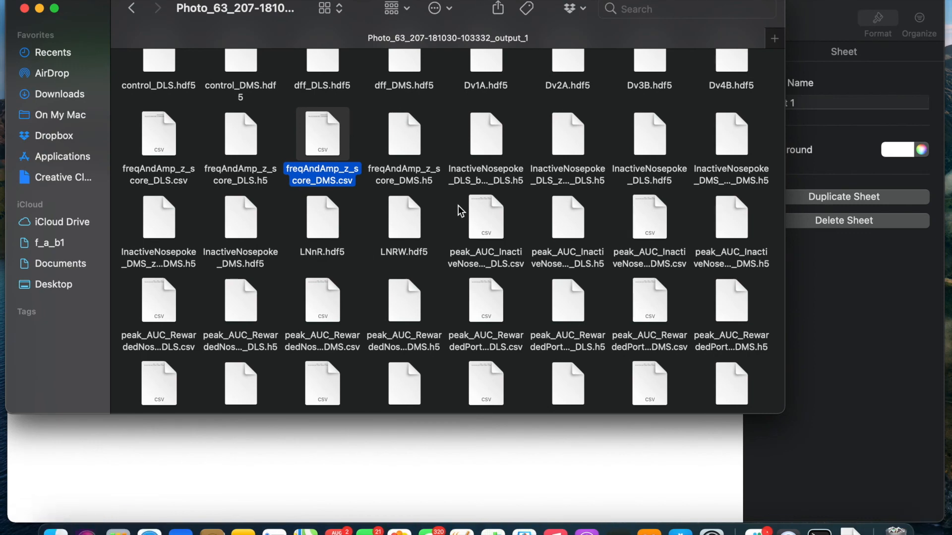
Scroll the output_1 listing further down to the peak_AUC files
scroll("down", 3)
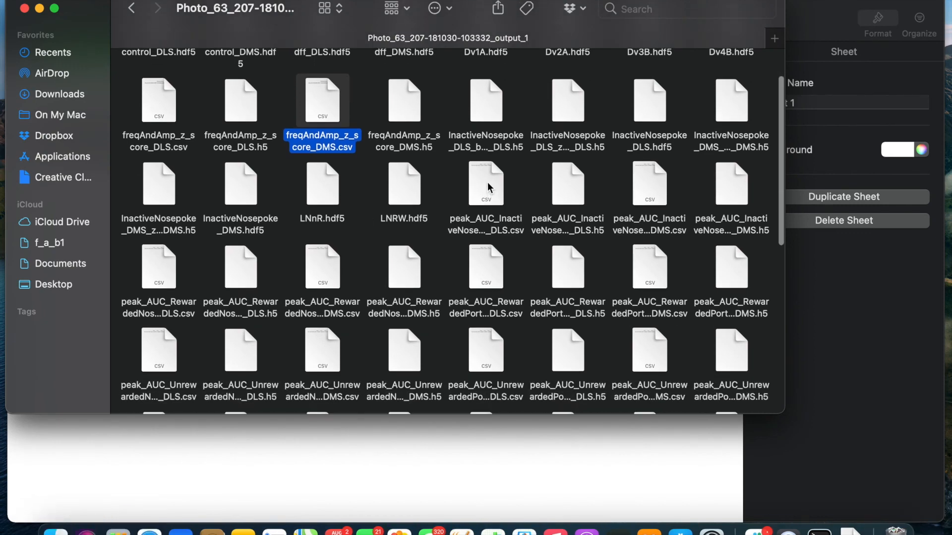